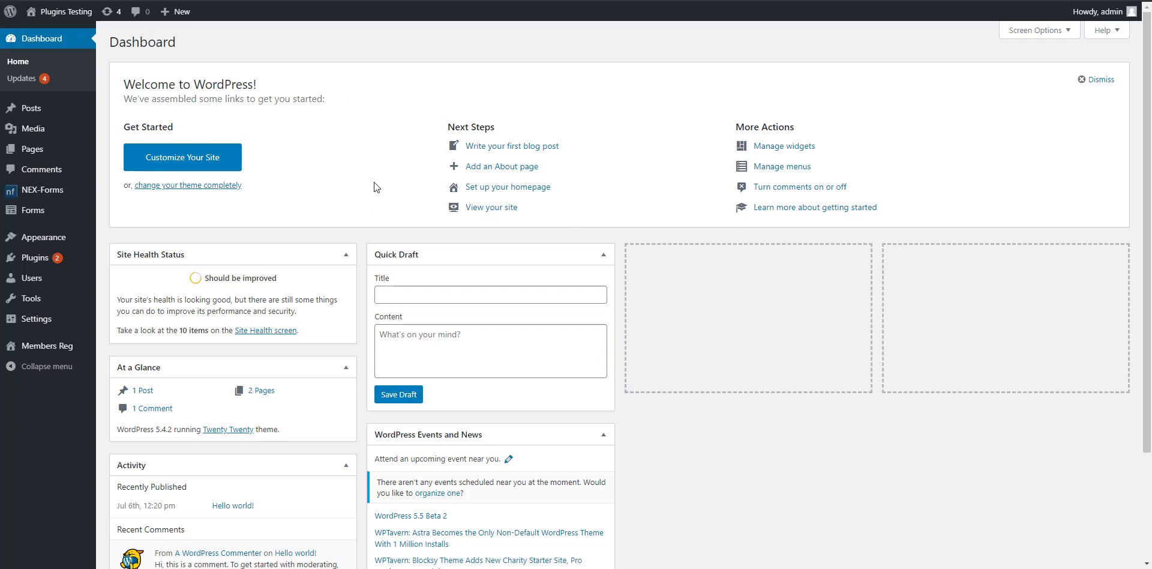
pyautogui.moveTo(51, 262)
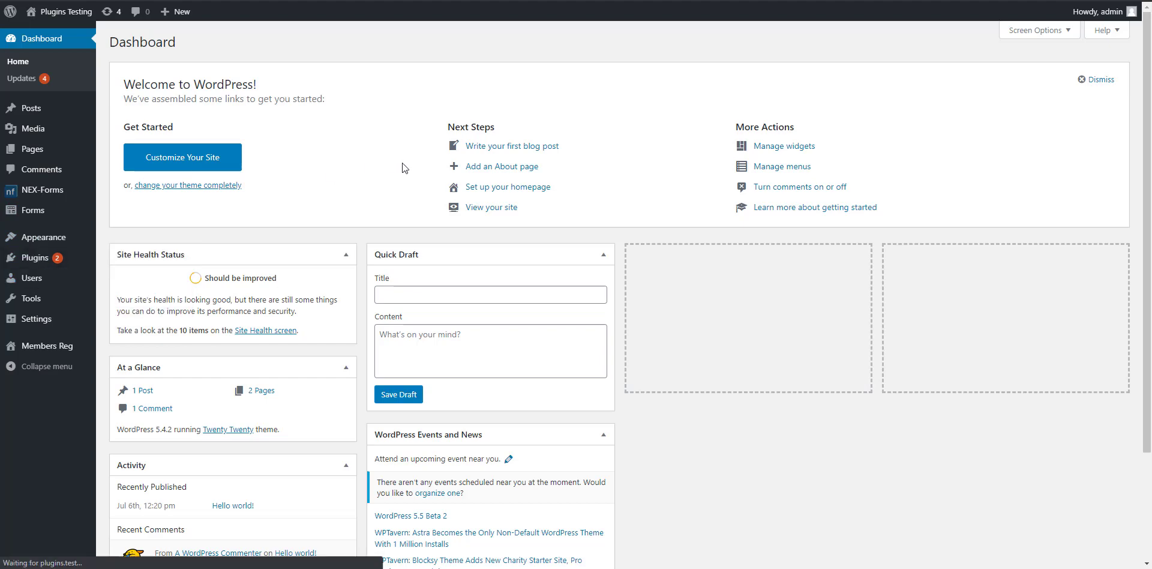
# - Open Installed Plugins to check that Church Restricted Registration is active
pyautogui.click(30, 257)
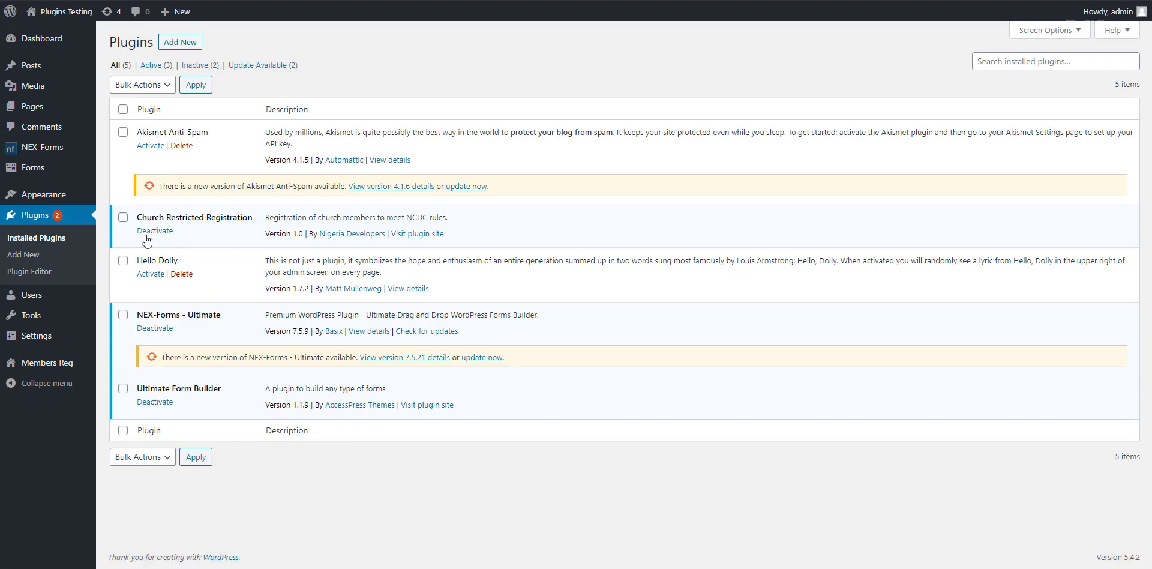
pyautogui.moveTo(155, 232)
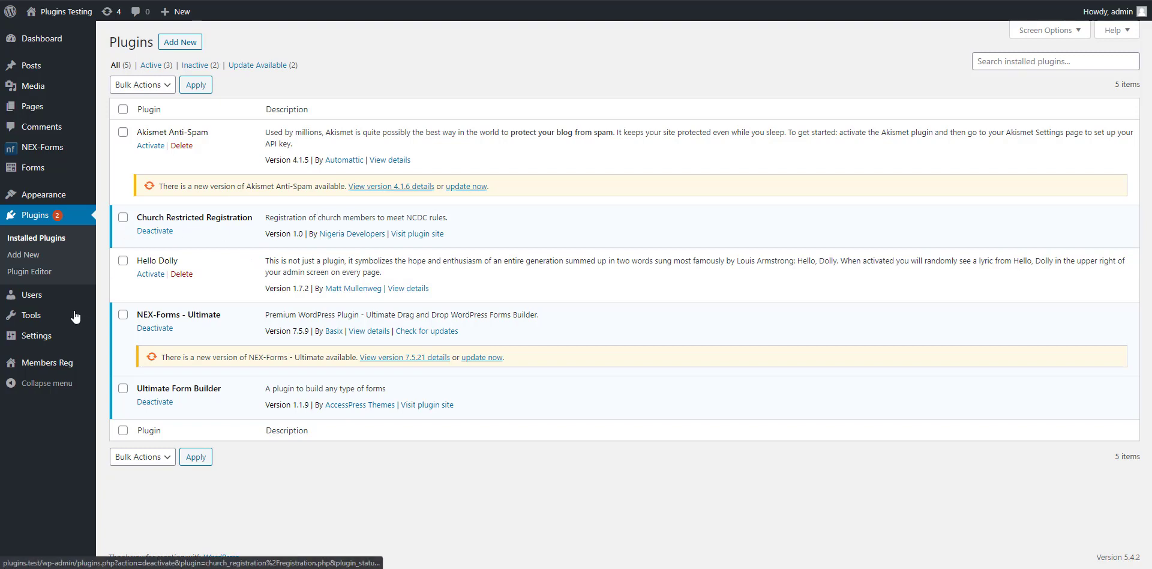
pyautogui.moveTo(47, 362)
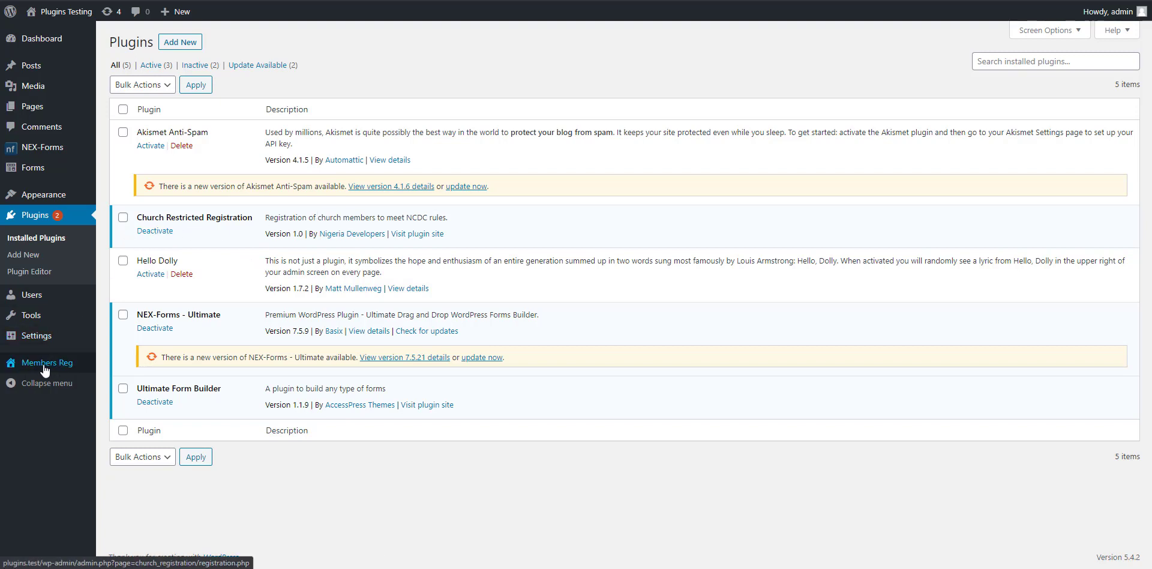
# - Open Members Reg setup, select the registration shortcode, and scroll to the Sunday services table
pyautogui.click(48, 362)
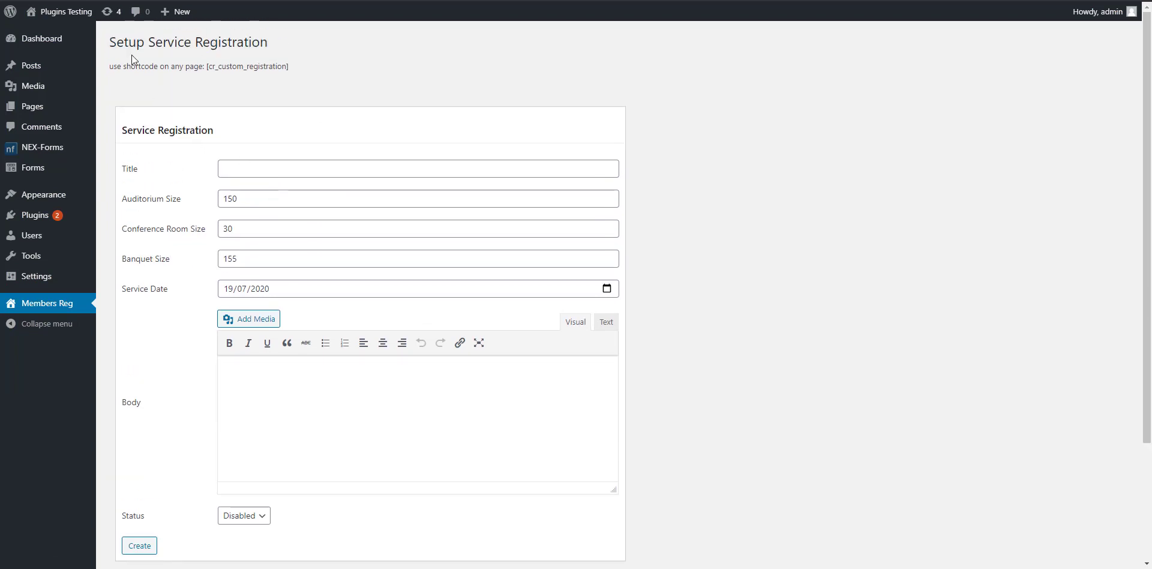
pyautogui.doubleClick(166, 66)
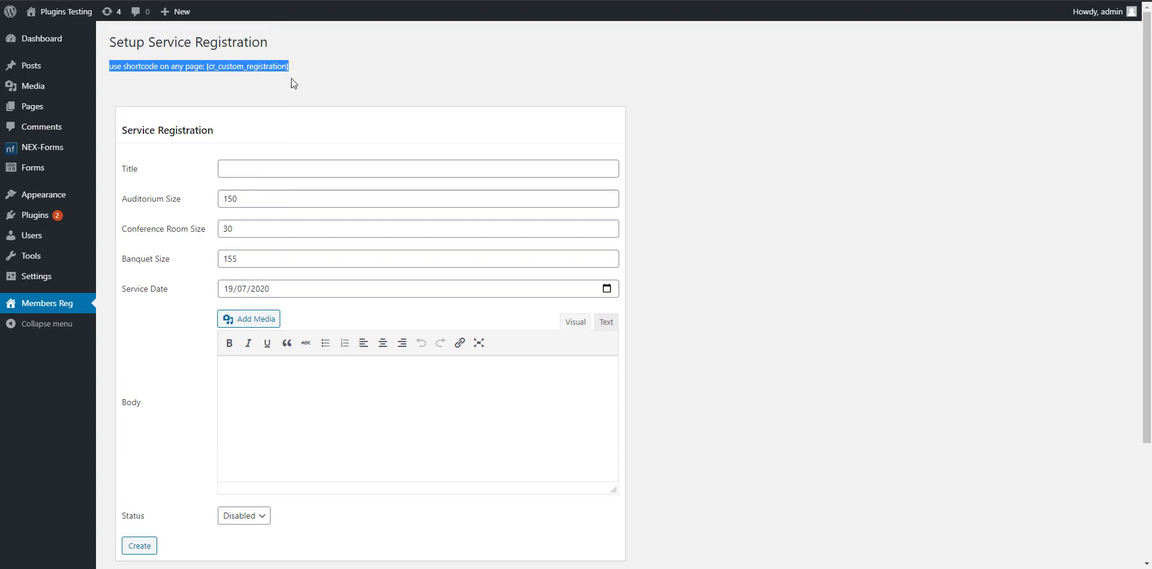
pyautogui.moveTo(313, 92)
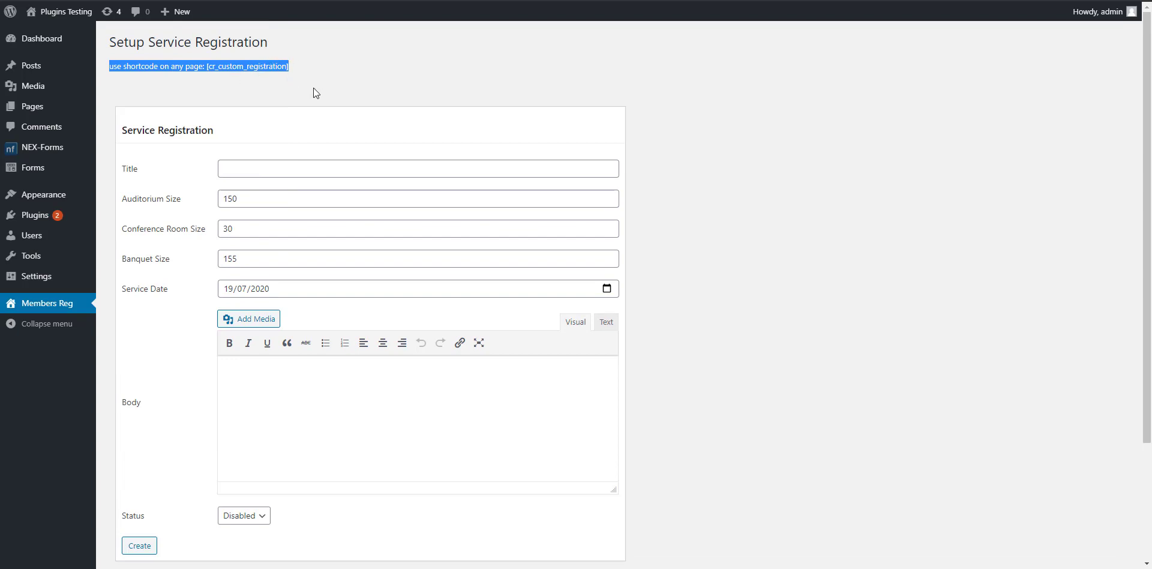
pyautogui.scroll(-3)
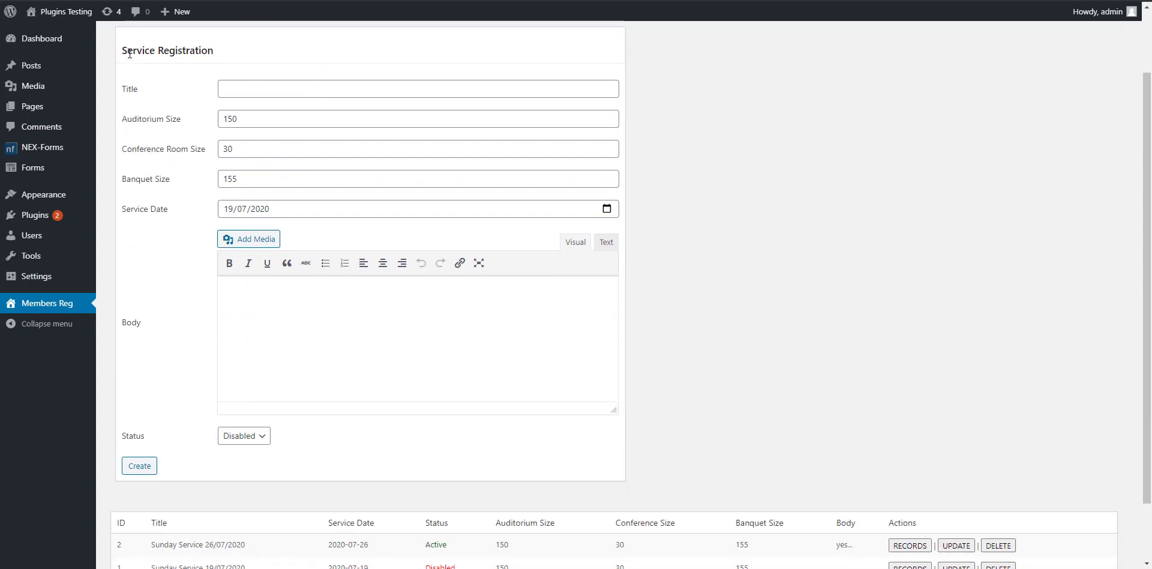
pyautogui.moveTo(226, 63)
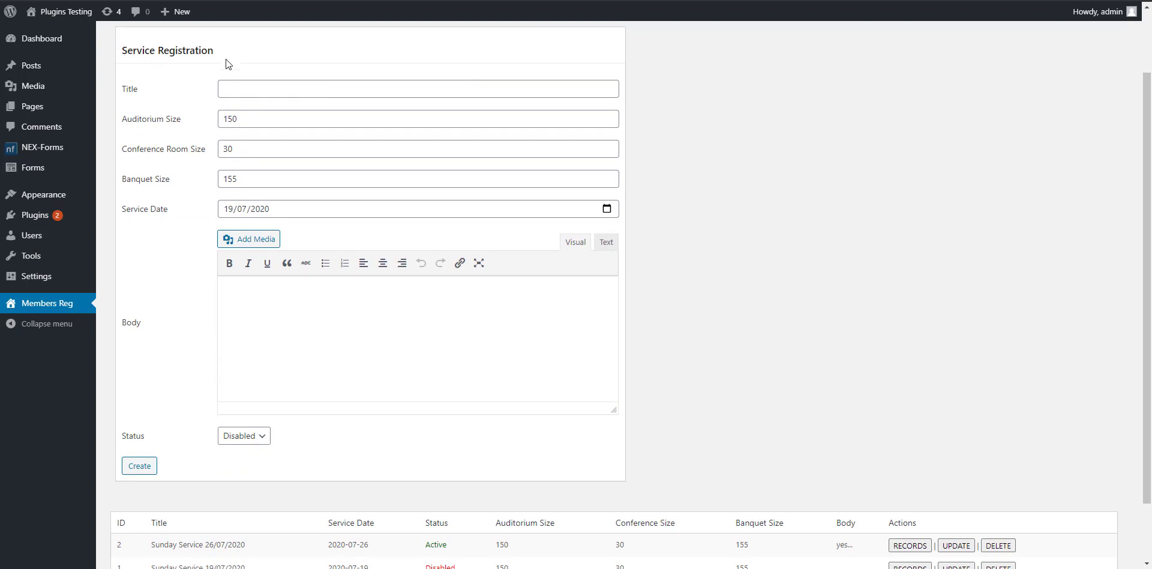
pyautogui.click(417, 88)
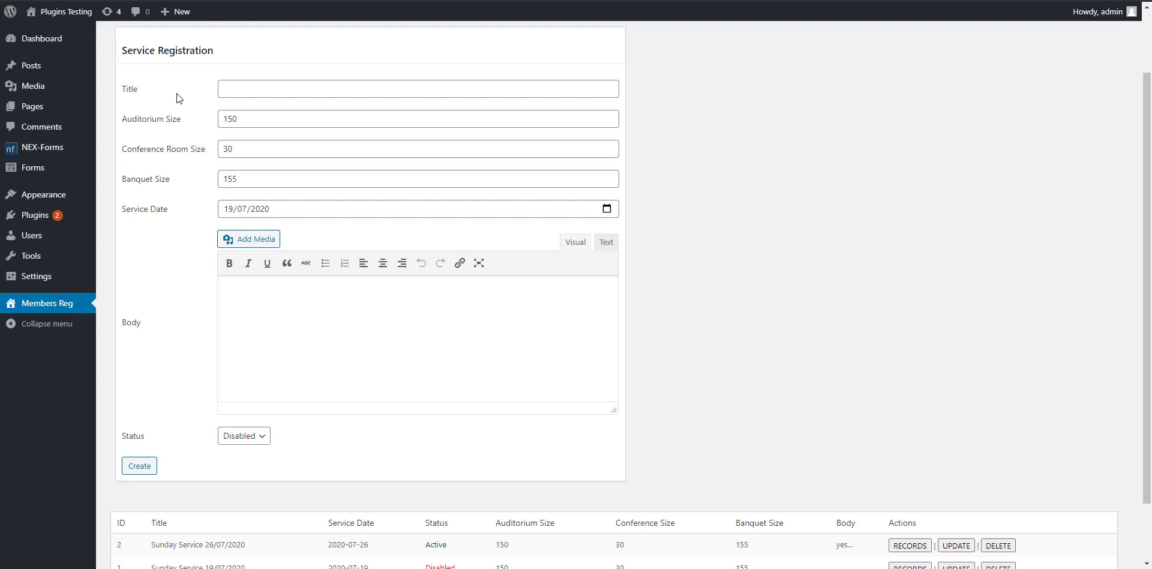
# - Enter title Sunday Service 20/07/2021, sizes 150, 30 and 155, and body 'testing'
pyautogui.click(416, 88)
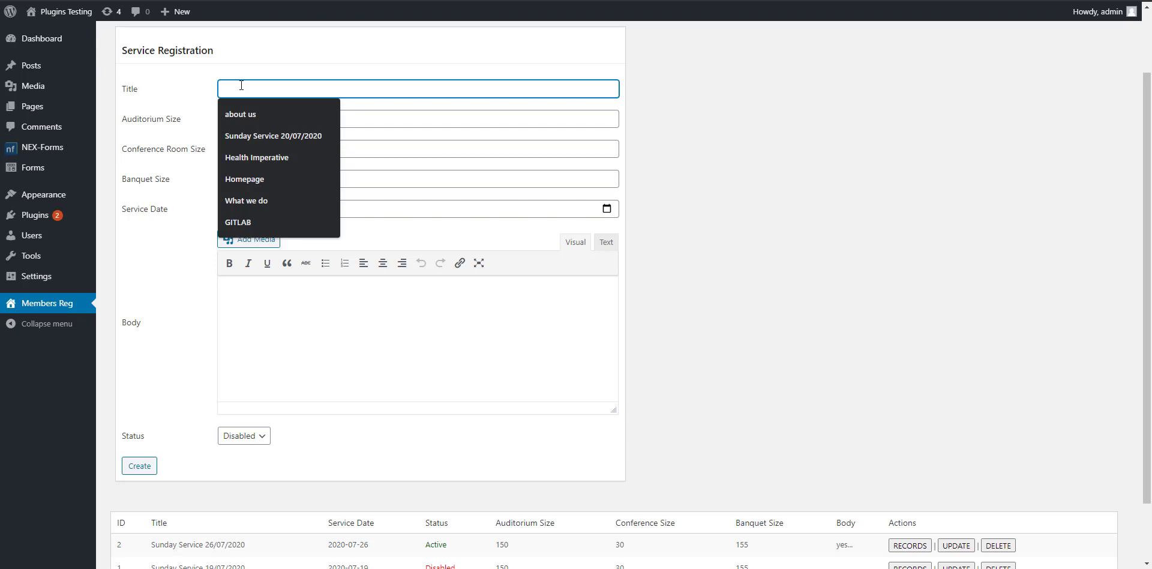
pyautogui.click(272, 136)
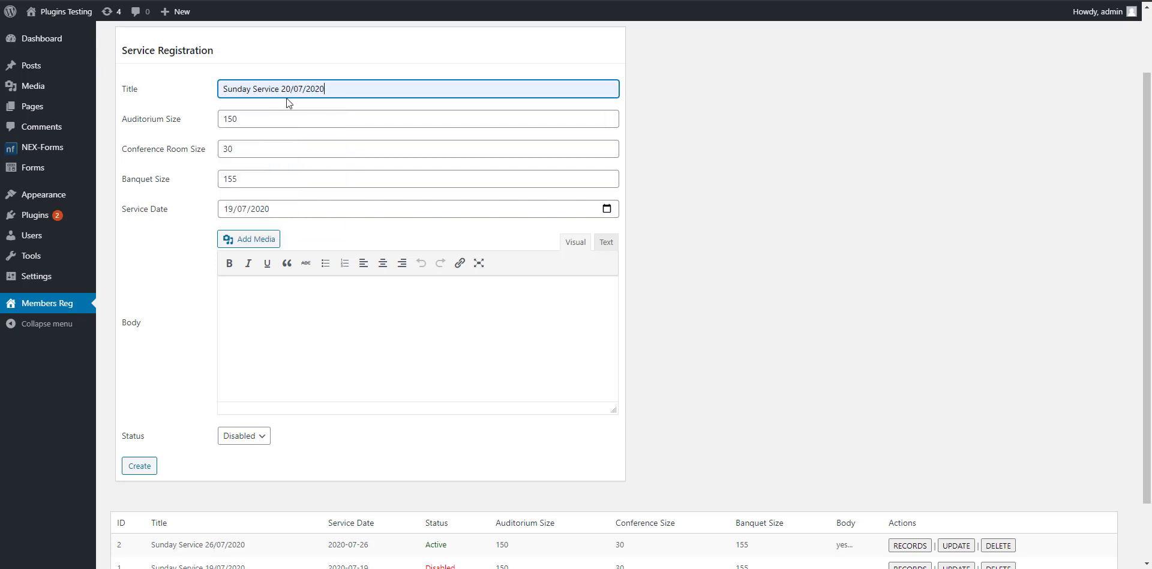
pyautogui.write('1')
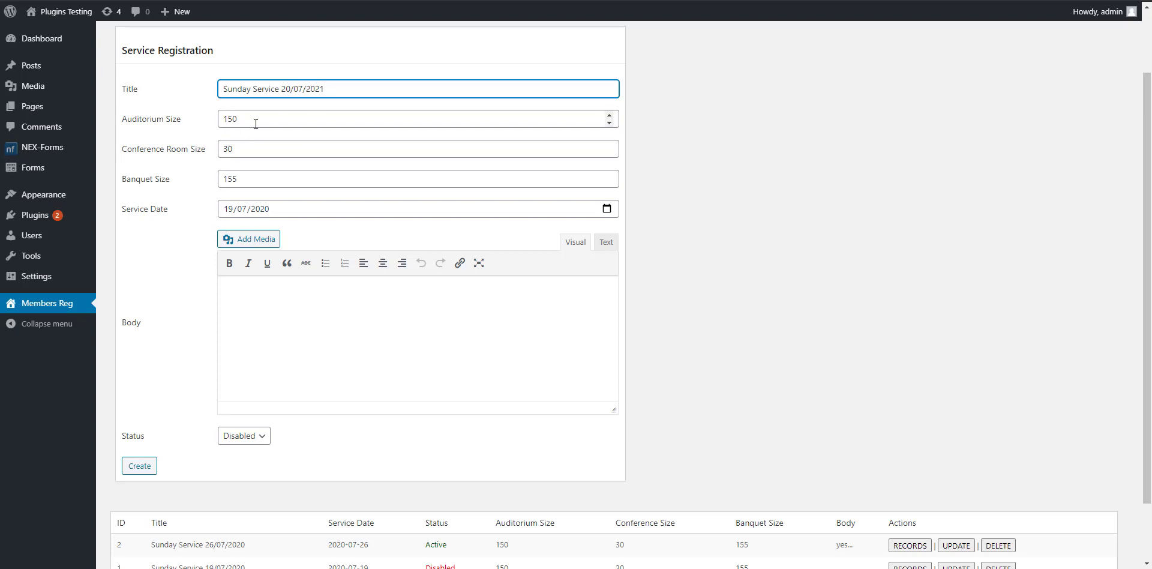
pyautogui.moveTo(258, 117)
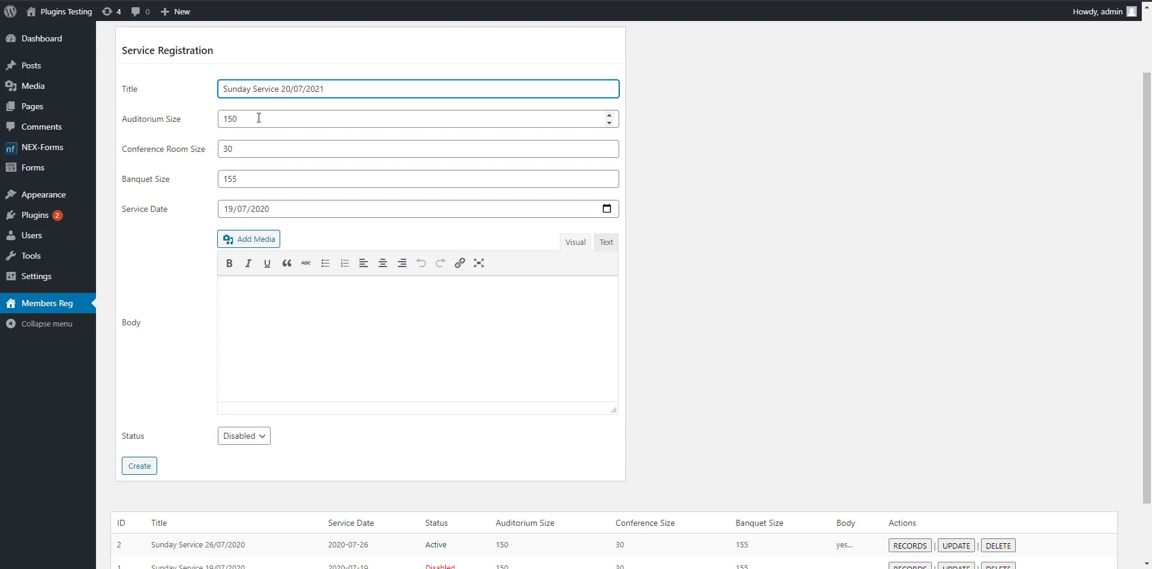
pyautogui.moveTo(175, 160)
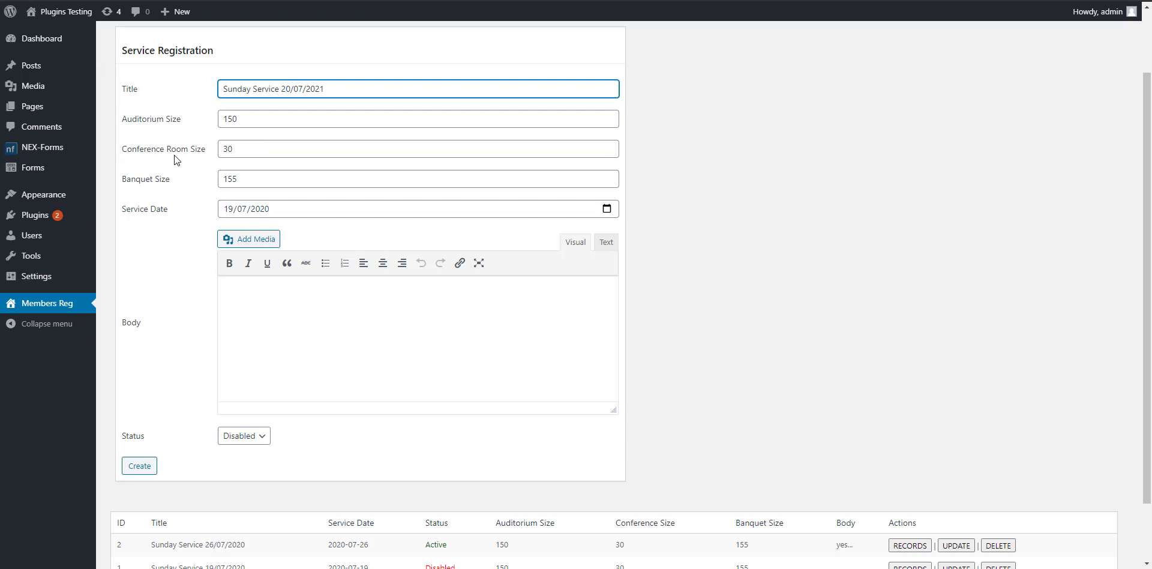
pyautogui.moveTo(159, 186)
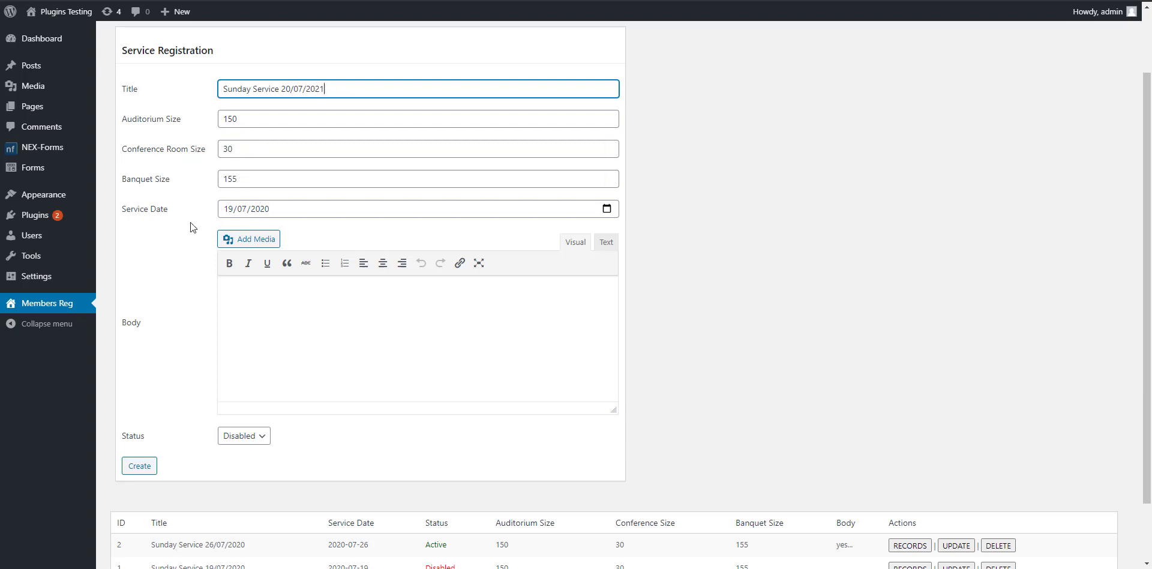
pyautogui.scroll(-3)
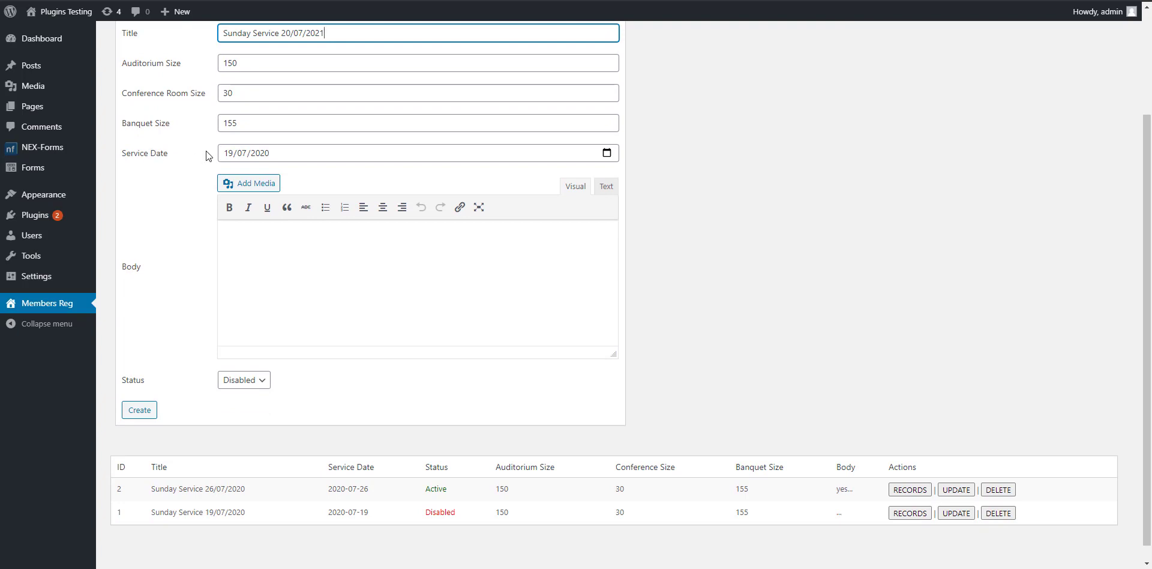
pyautogui.scroll(-3)
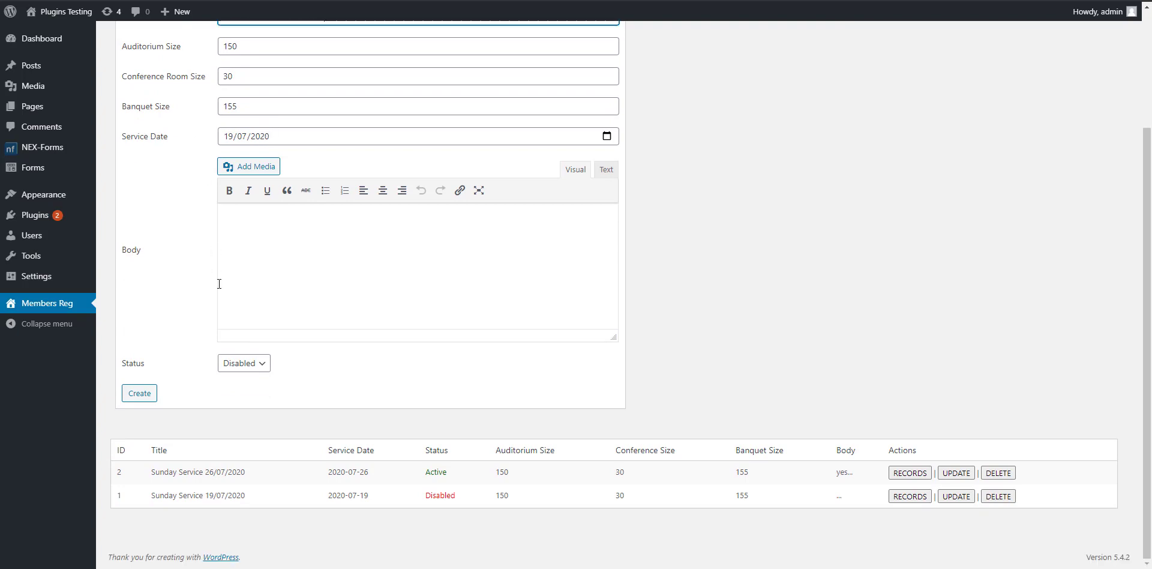
pyautogui.moveTo(205, 376)
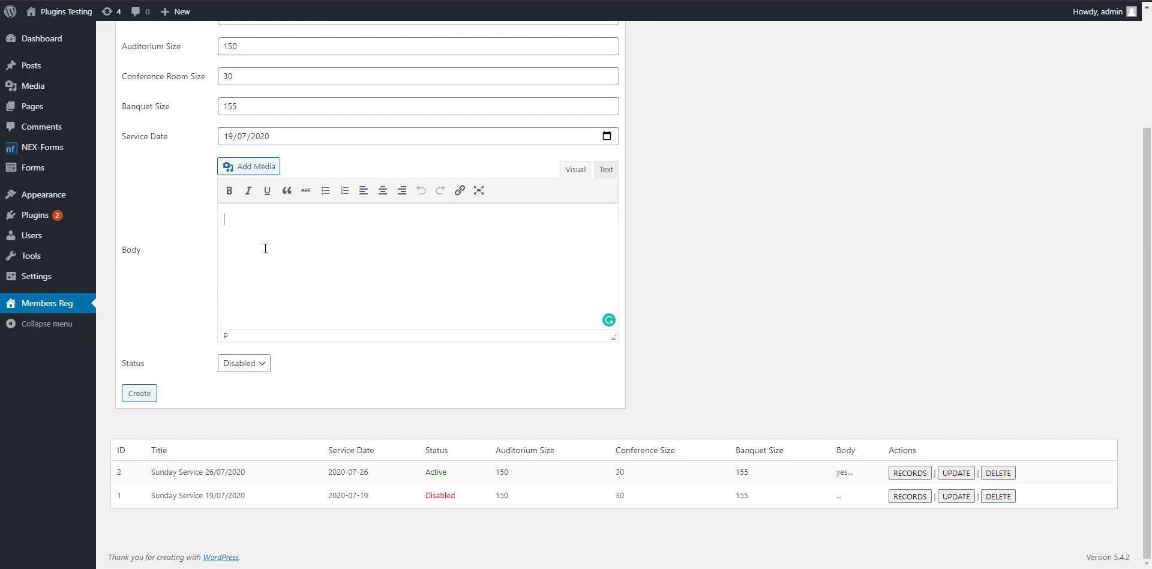
pyautogui.write('t')
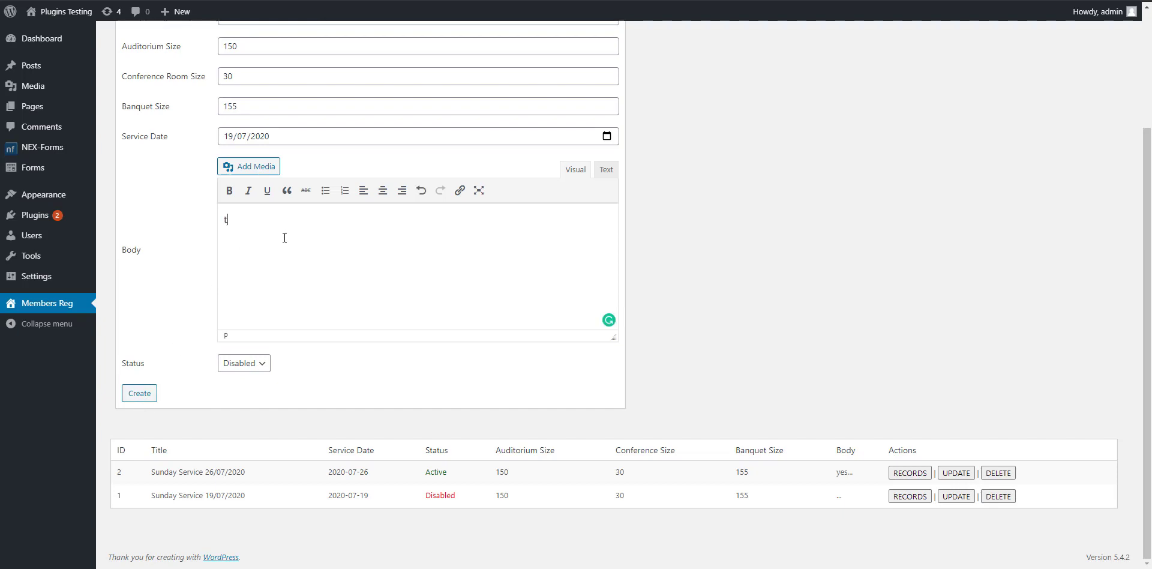
pyautogui.write('esting')
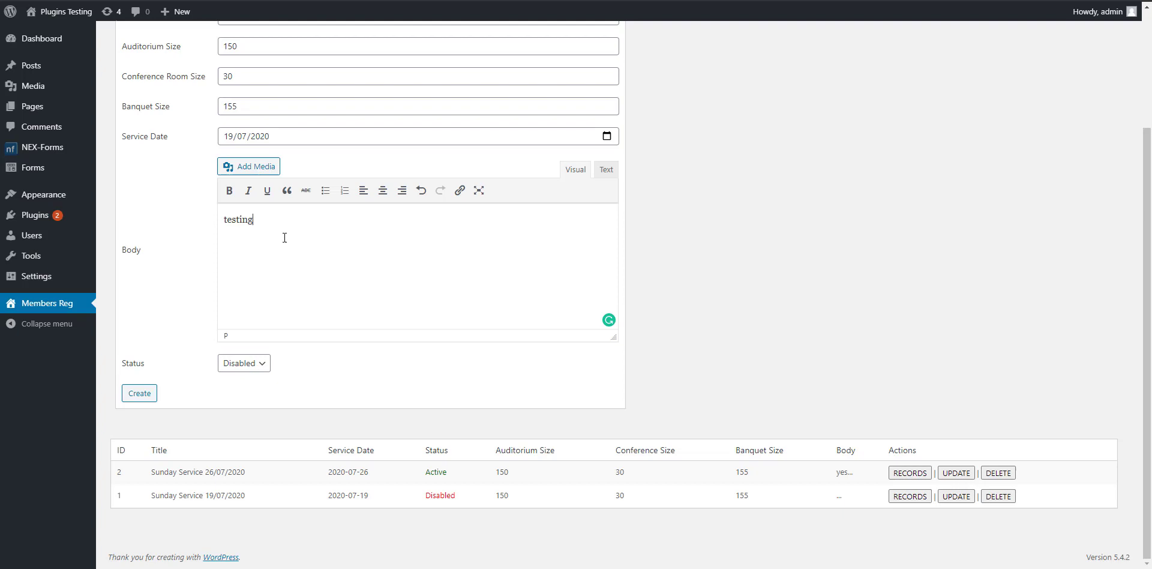
pyautogui.moveTo(188, 293)
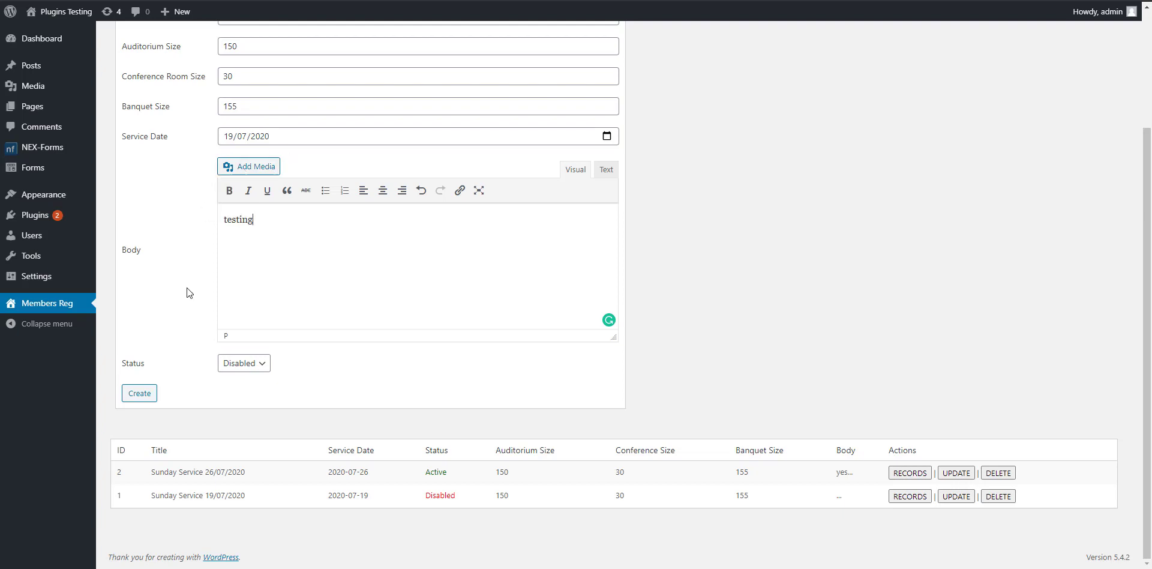
pyautogui.moveTo(311, 154)
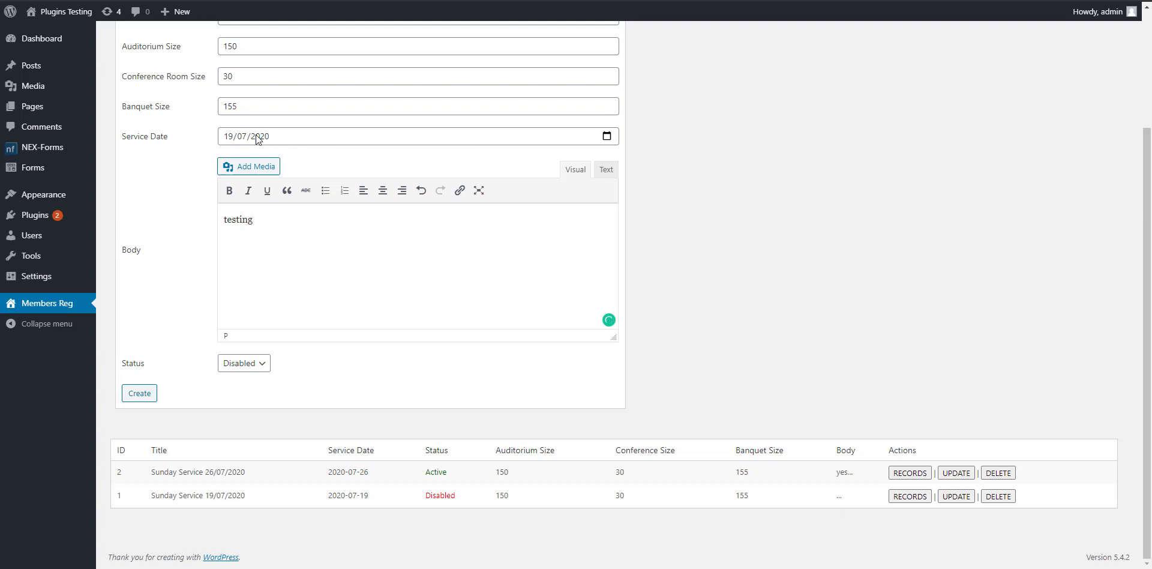
pyautogui.moveTo(199, 353)
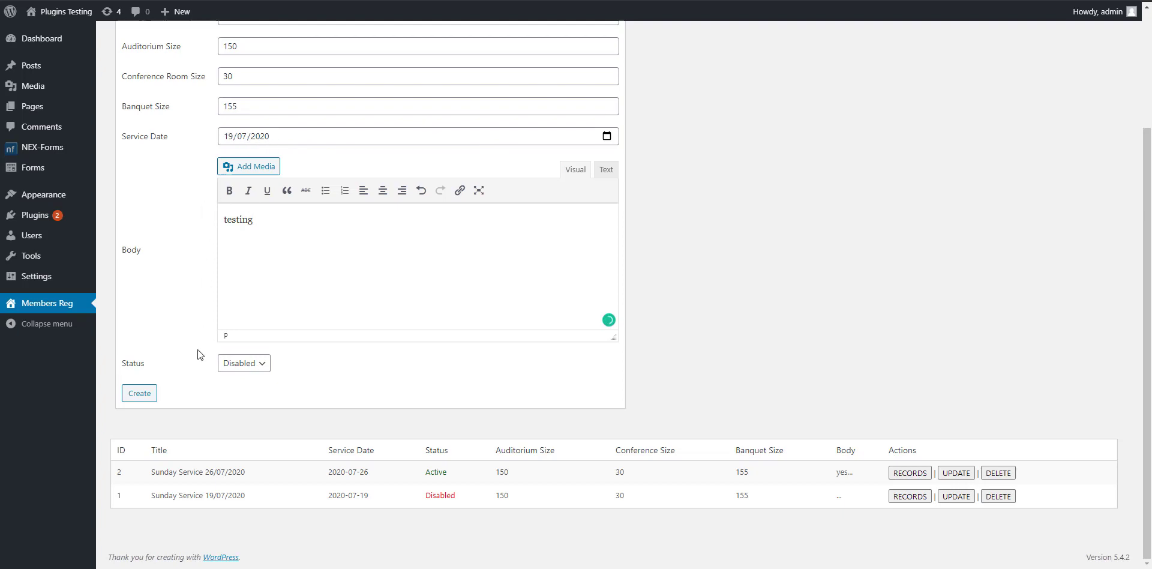
# - Set the new service's status to Active and create it
pyautogui.click(243, 363)
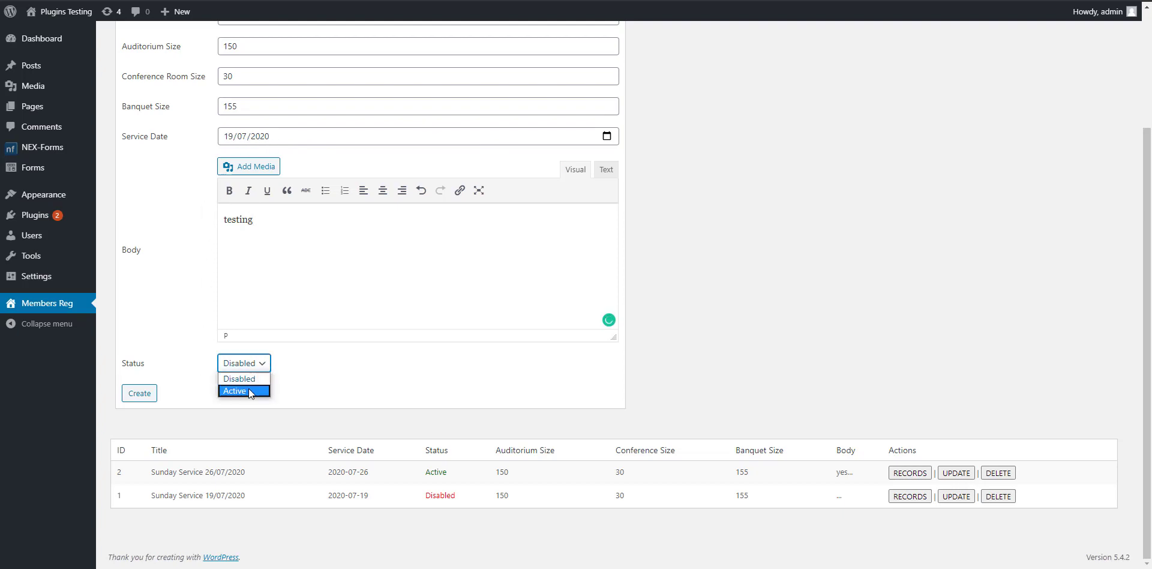
pyautogui.click(235, 391)
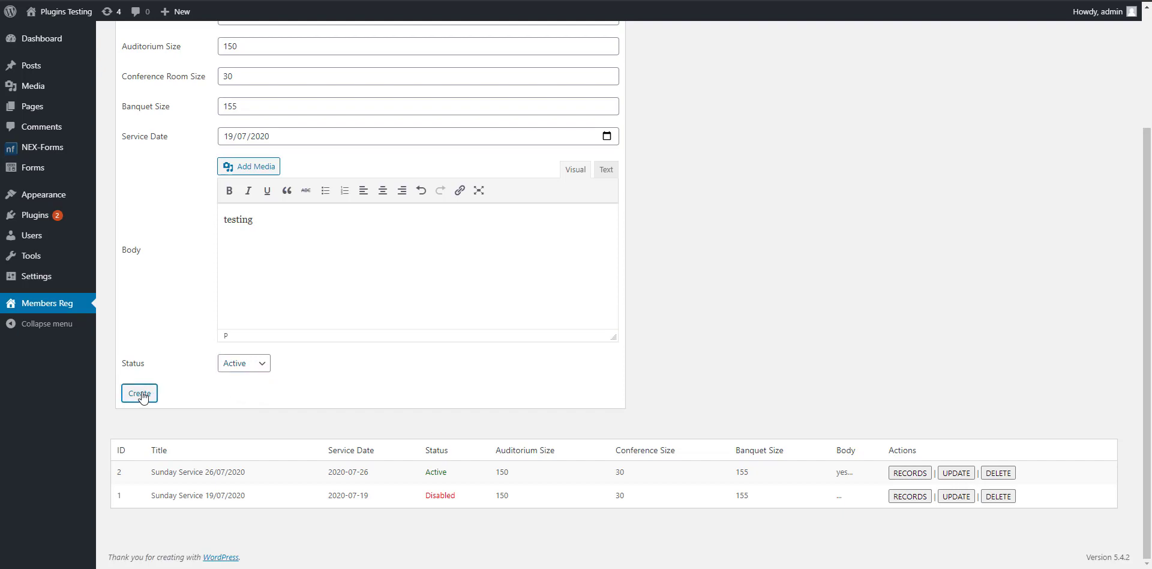
pyautogui.click(139, 392)
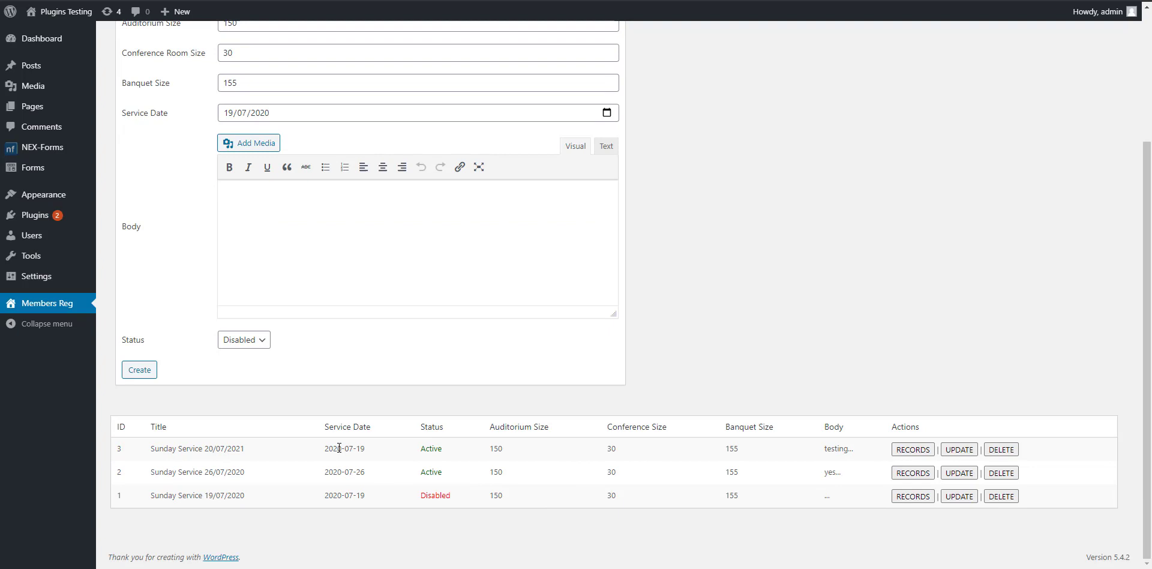
pyautogui.moveTo(983, 468)
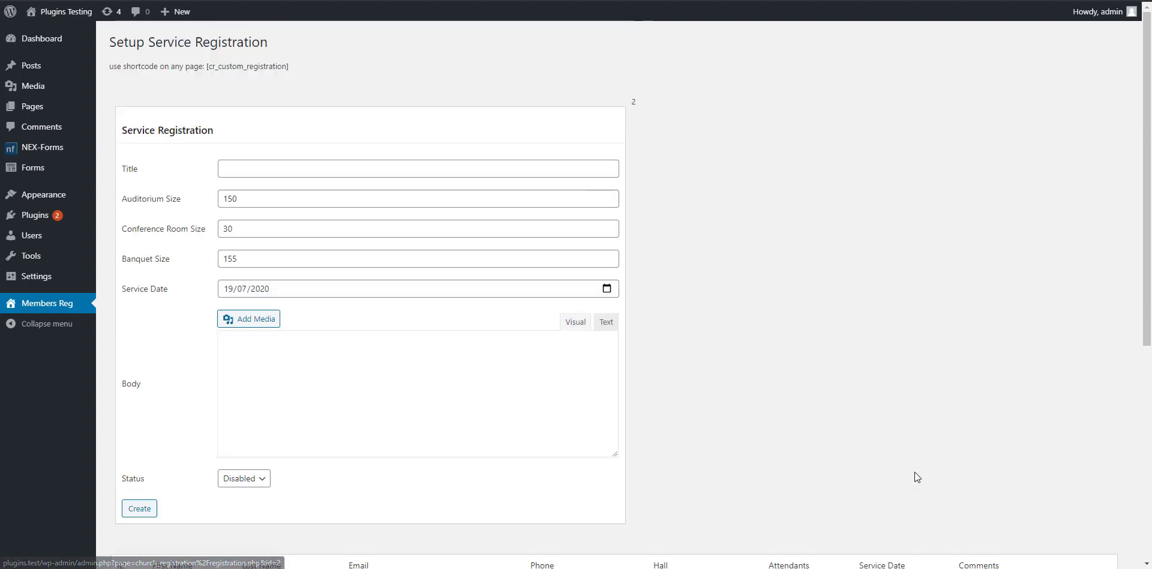
pyautogui.scroll(-3)
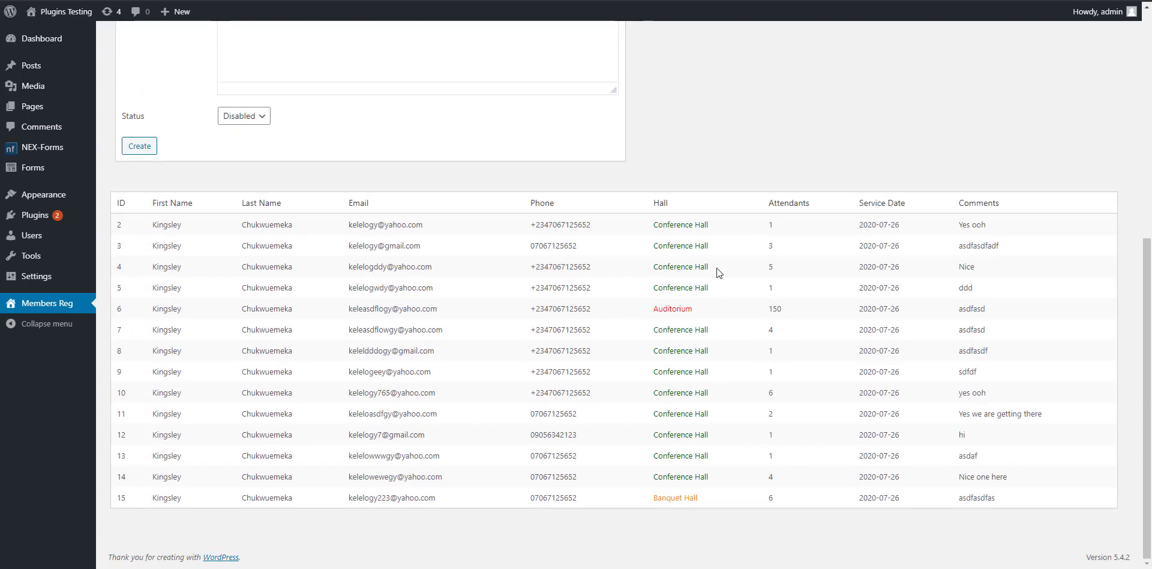
pyautogui.moveTo(694, 249)
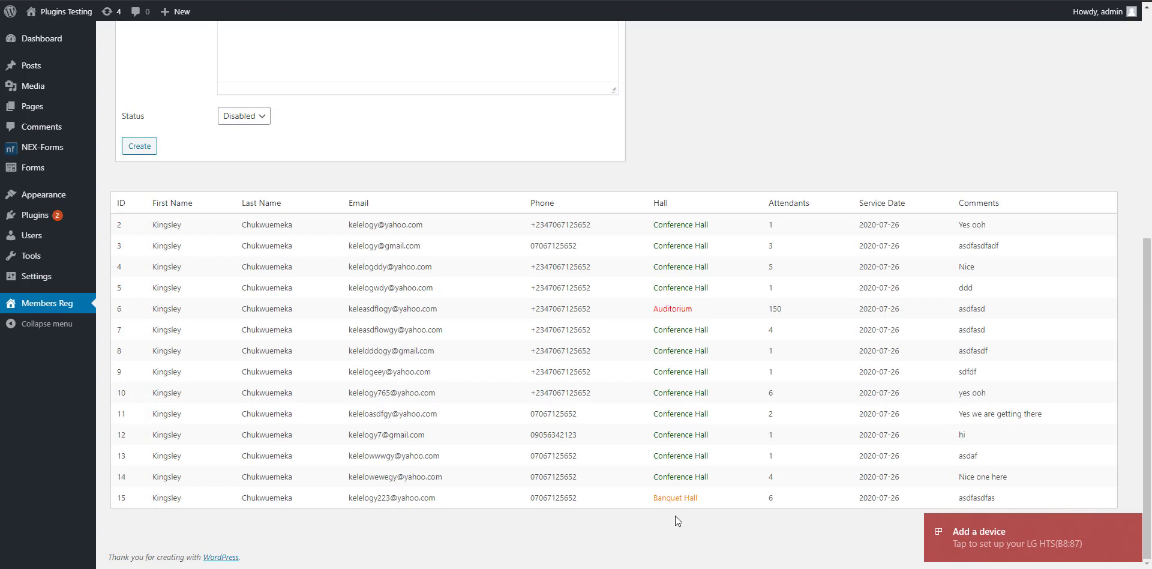
pyautogui.moveTo(951, 375)
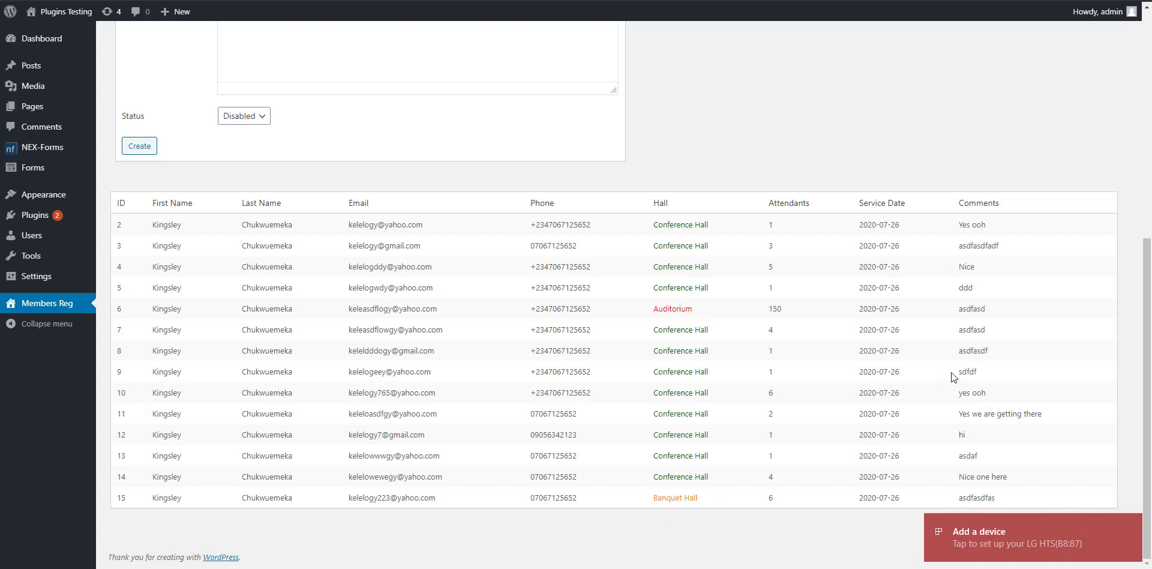
pyautogui.moveTo(835, 228)
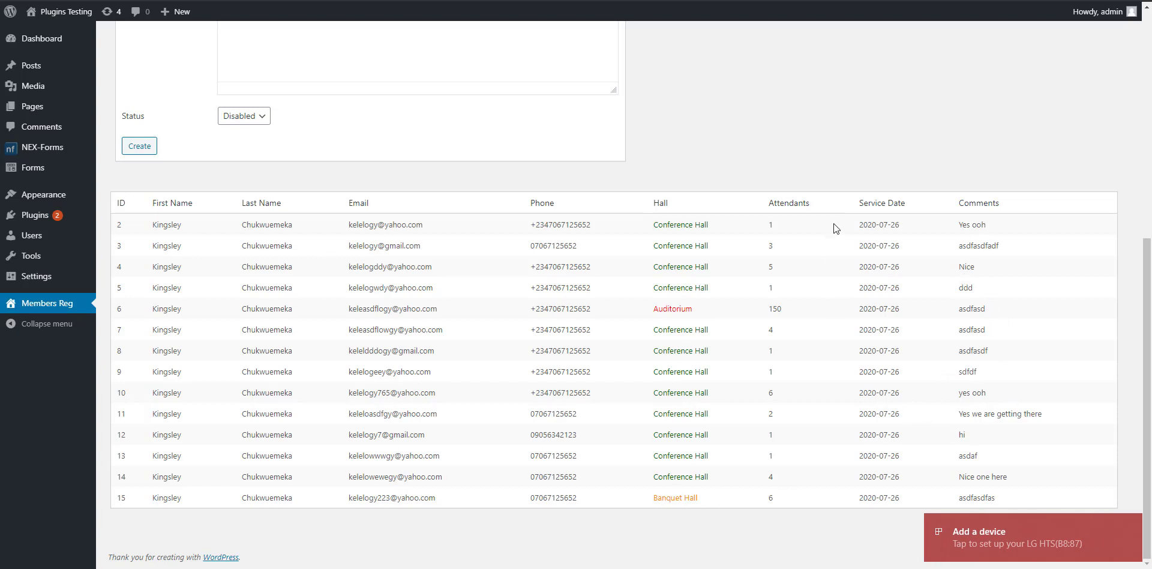
pyautogui.moveTo(592, 342)
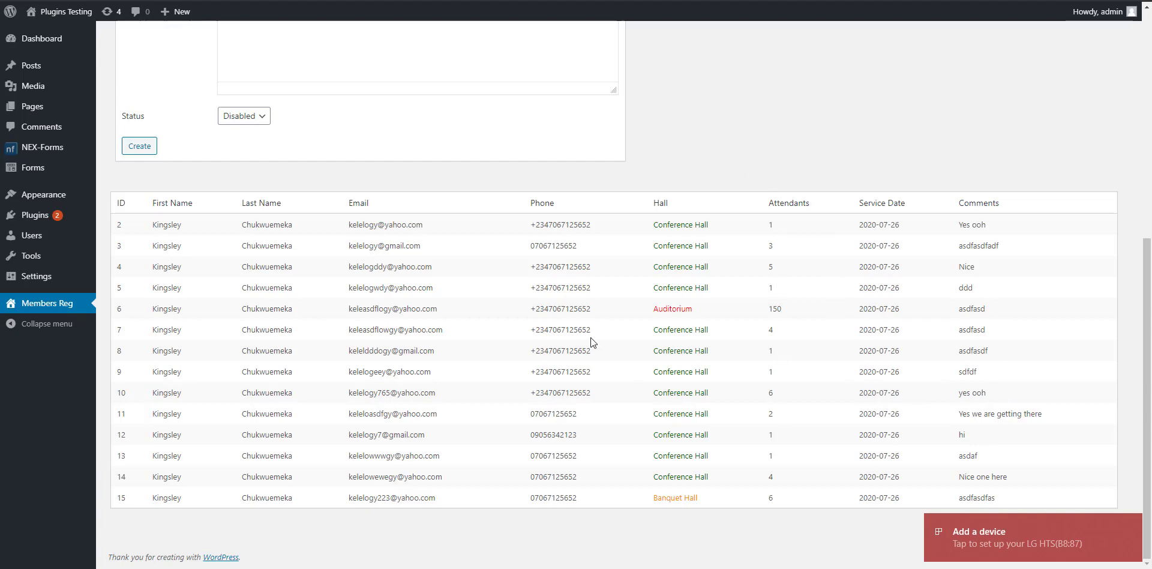
pyautogui.moveTo(380, 307)
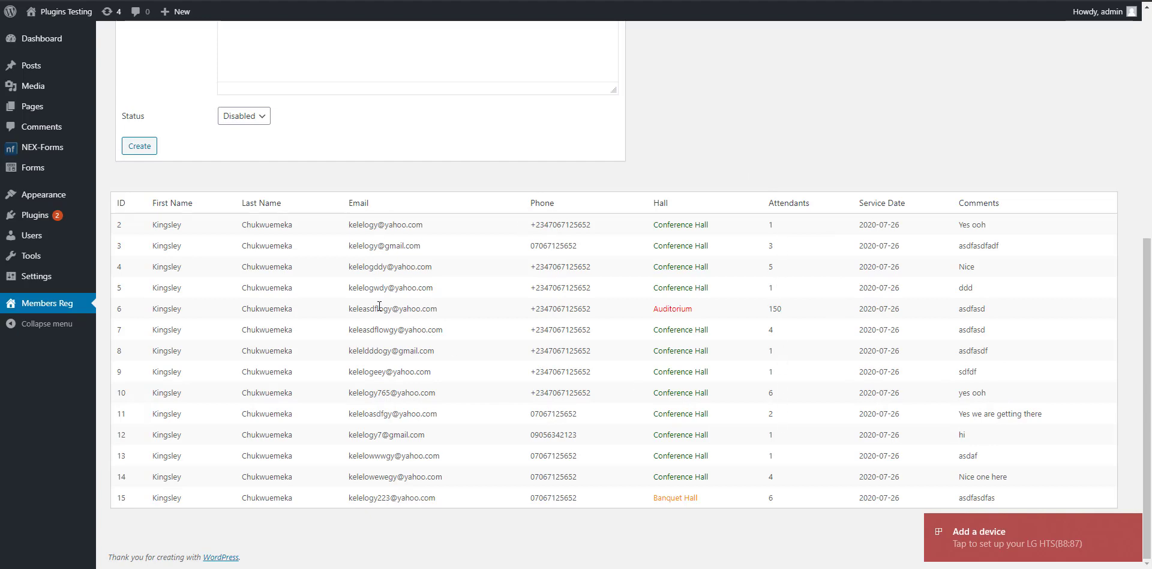
pyautogui.moveTo(228, 455)
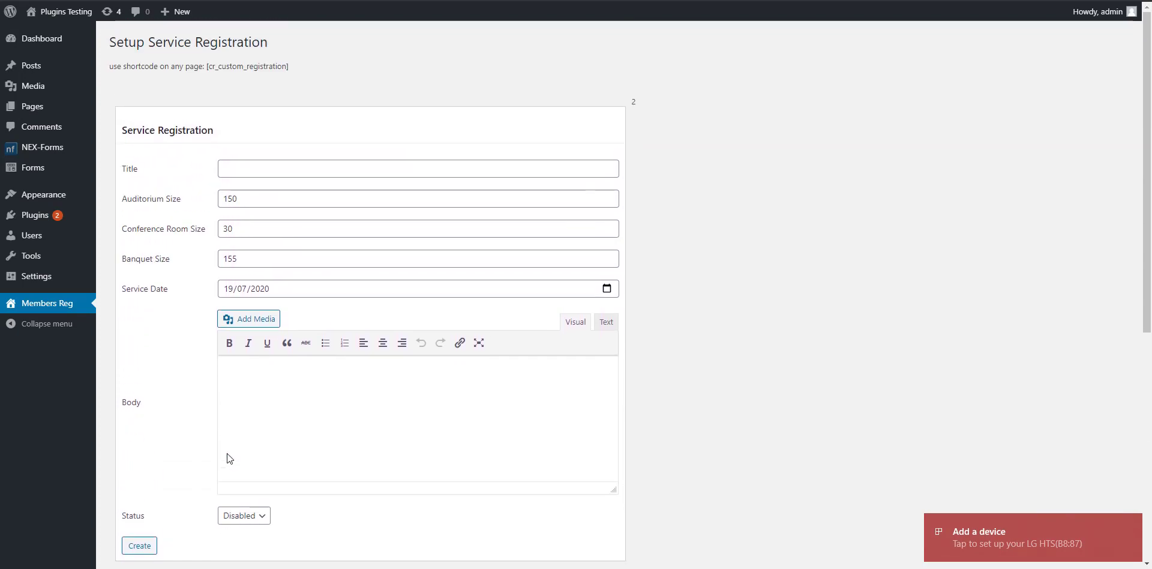
pyautogui.doubleClick(211, 66)
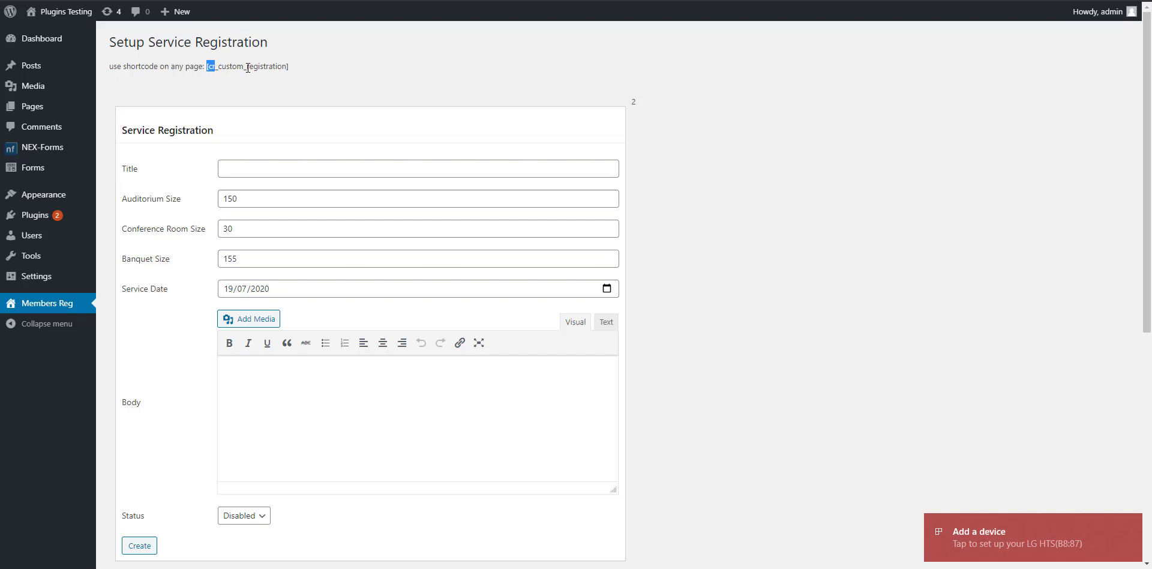
# - Copy the [cr_custom_registration] shortcode and go to All Pages
pyautogui.rightClick(248, 67)
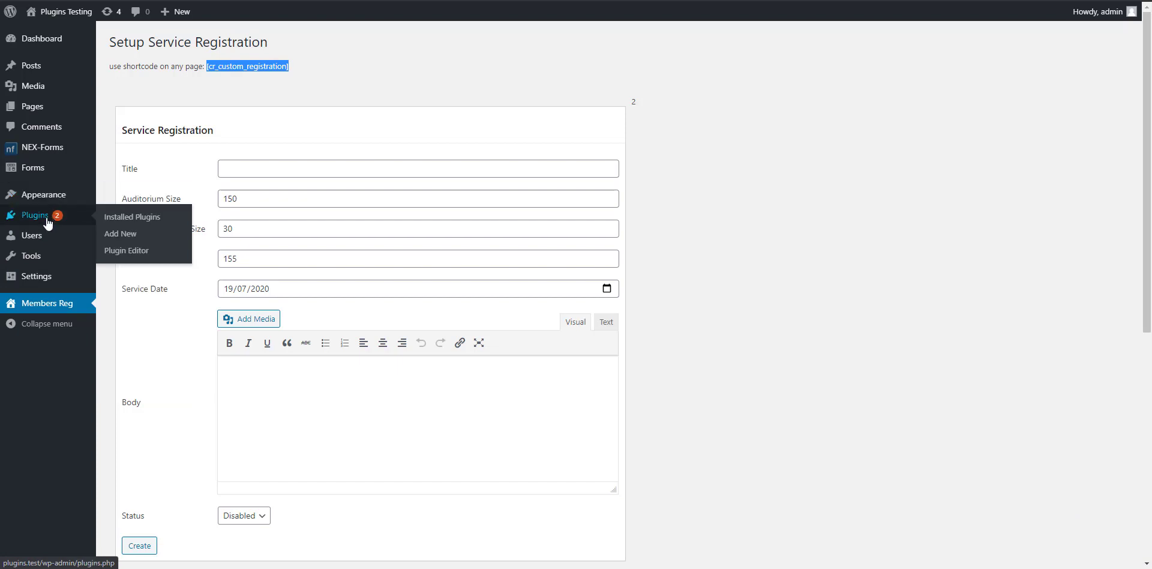
pyautogui.moveTo(32, 106)
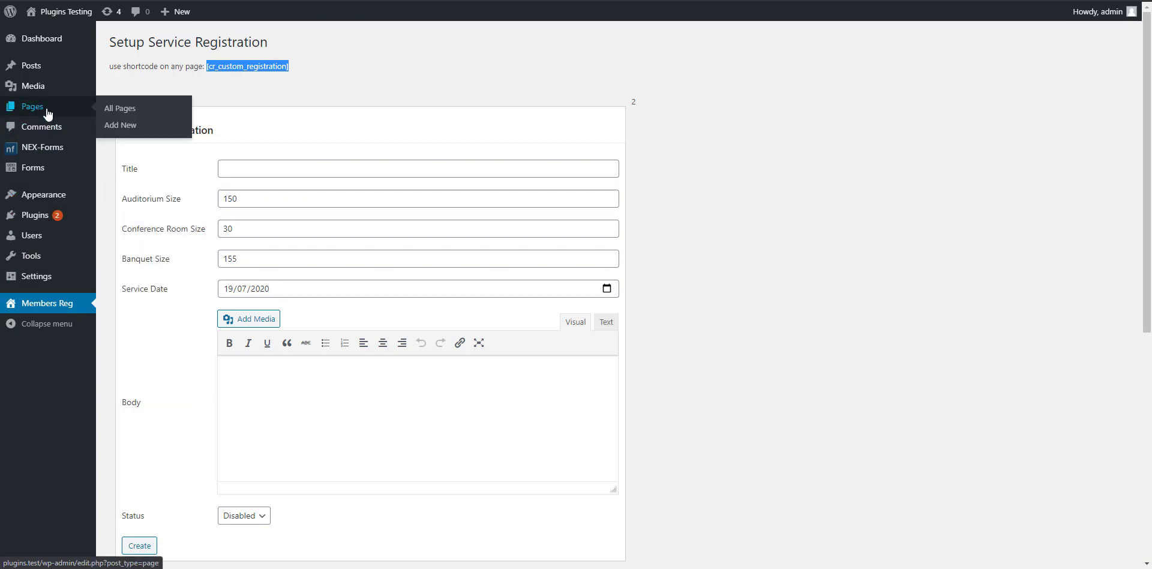
pyautogui.moveTo(219, 91)
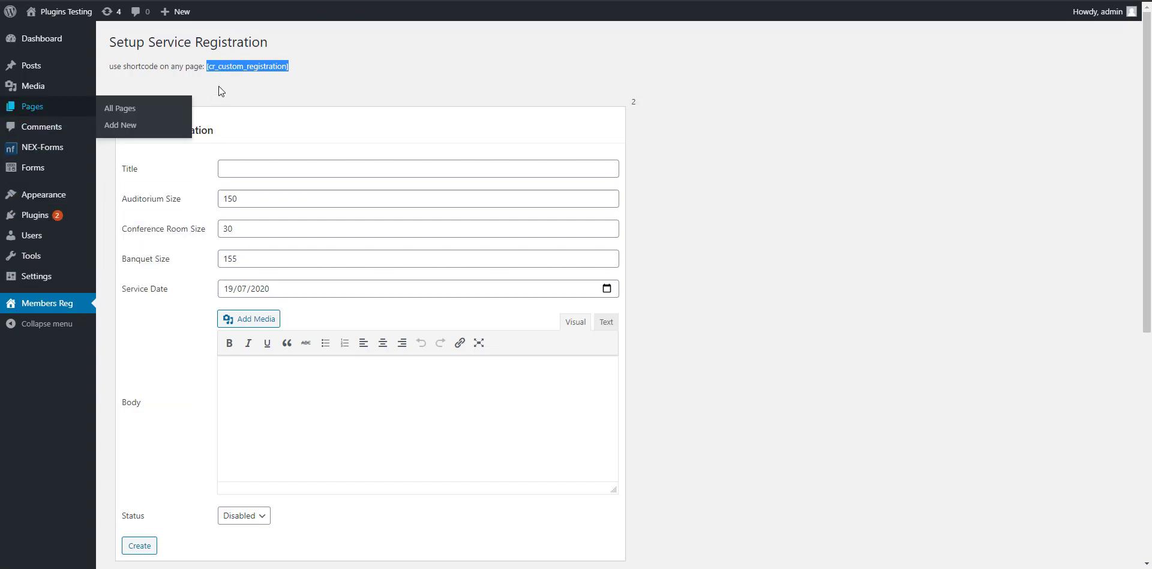
pyautogui.click(119, 108)
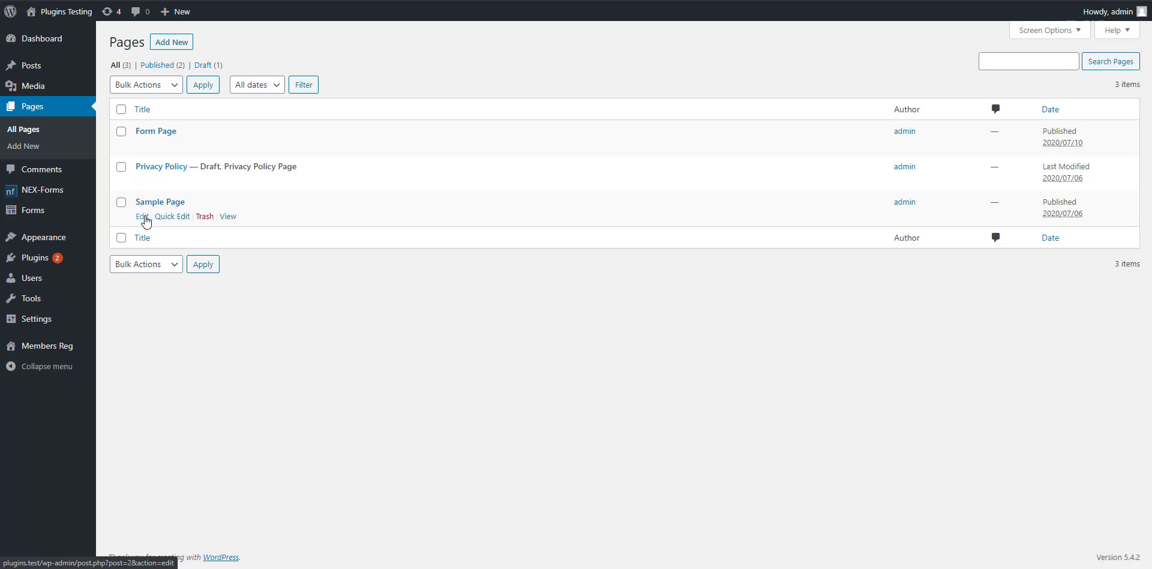
# - Edit Sample Page and check its [cr_custom_registration] shortcode block
pyautogui.click(141, 216)
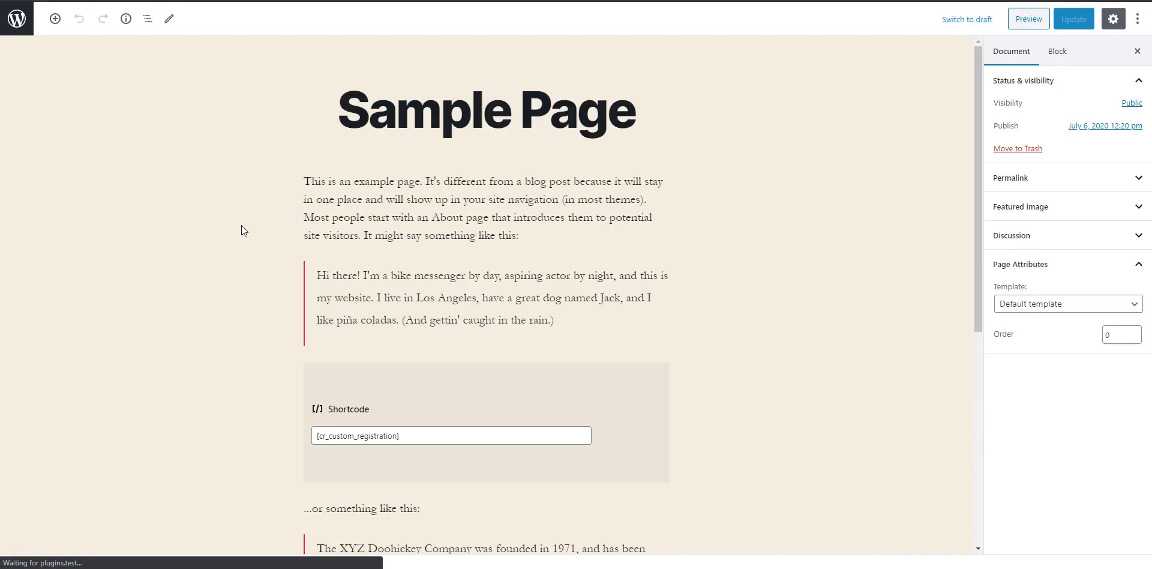
pyautogui.scroll(-3)
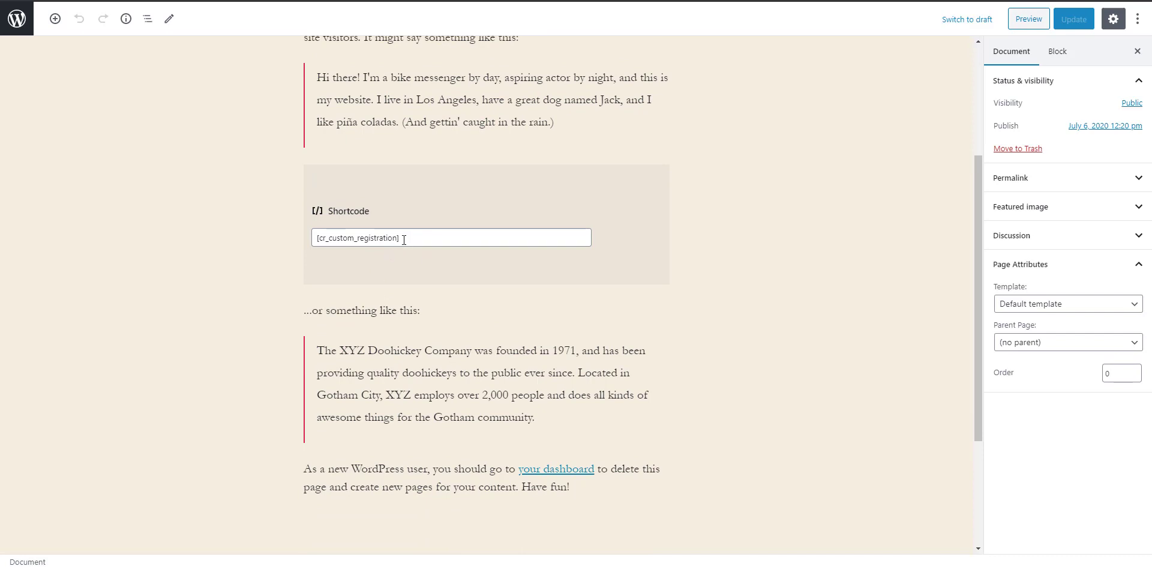
pyautogui.scroll(3)
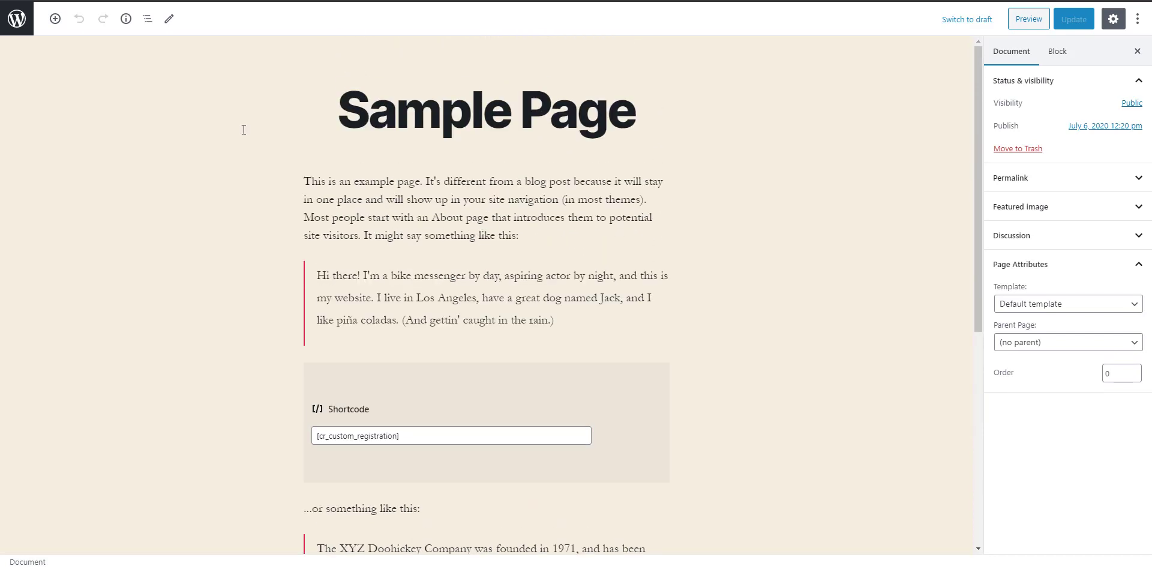
pyautogui.moveTo(701, 118)
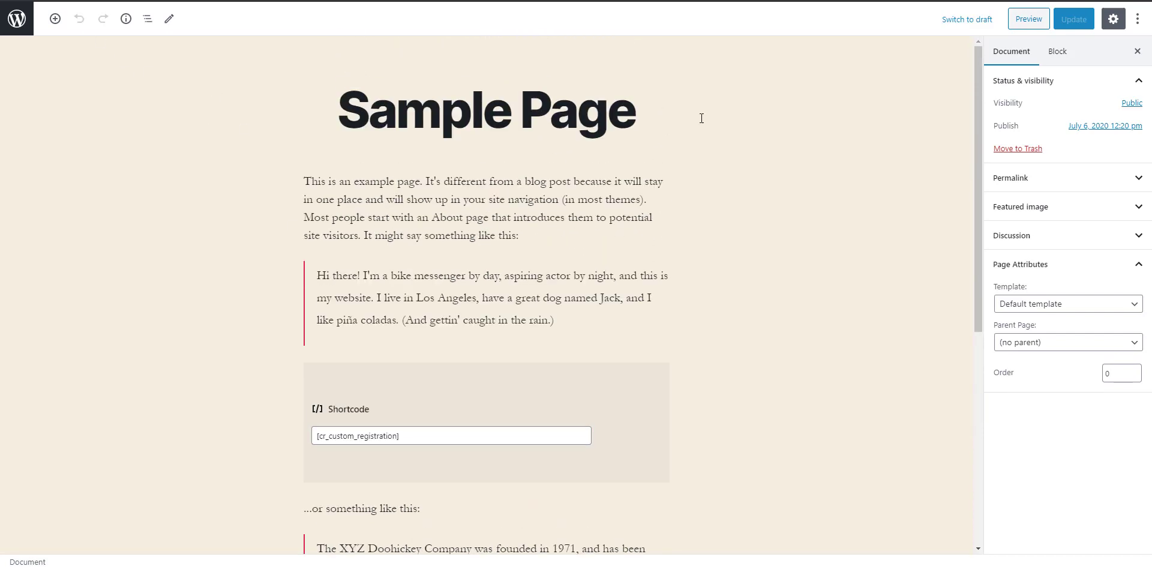
pyautogui.moveTo(973, 39)
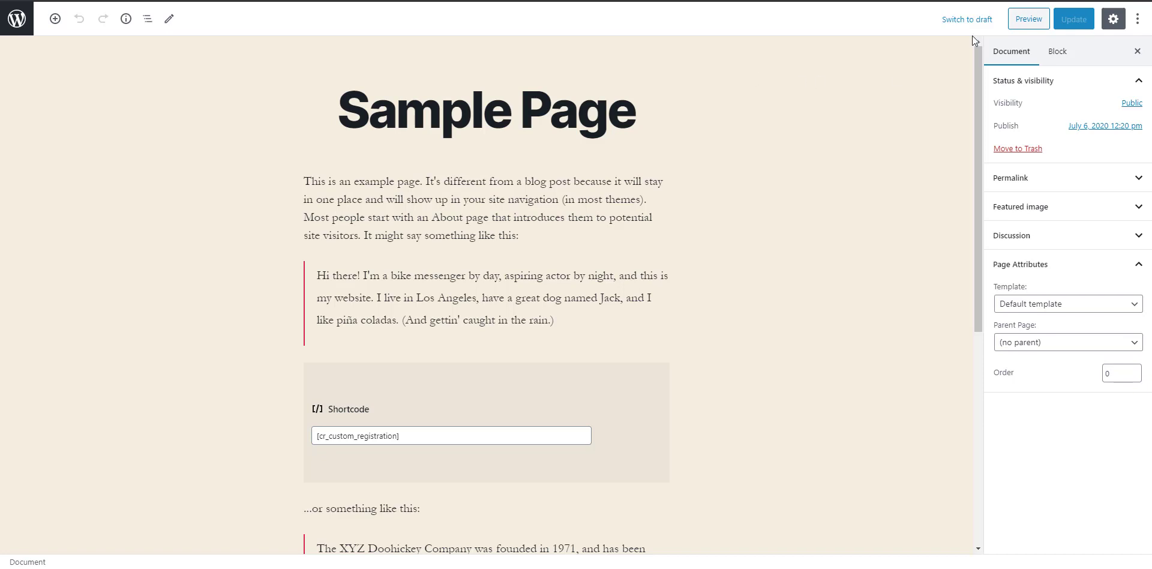
pyautogui.moveTo(760, 55)
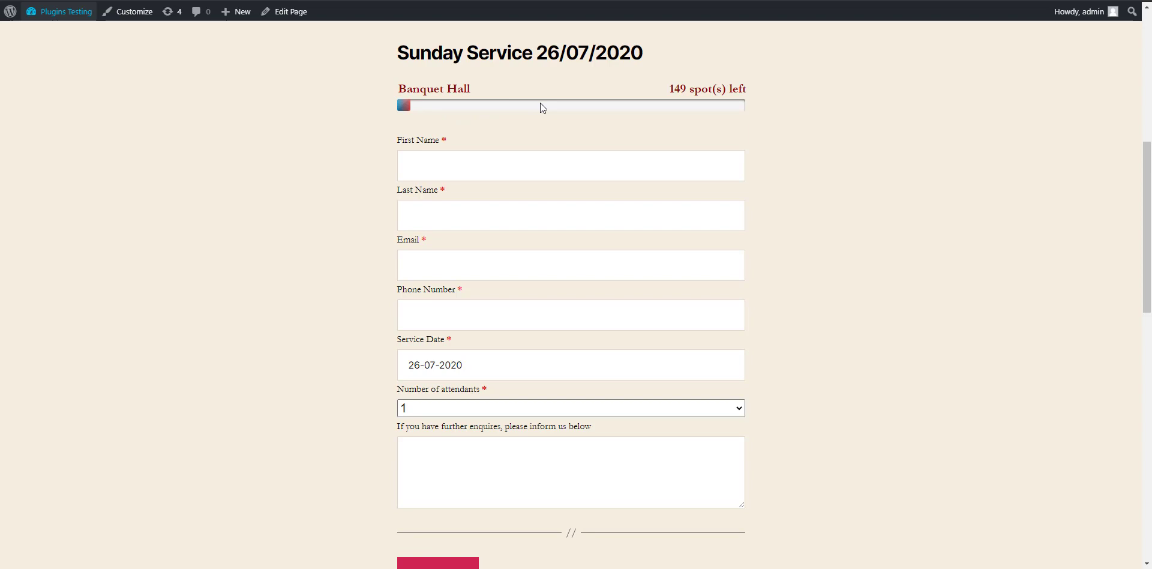
pyautogui.moveTo(754, 108)
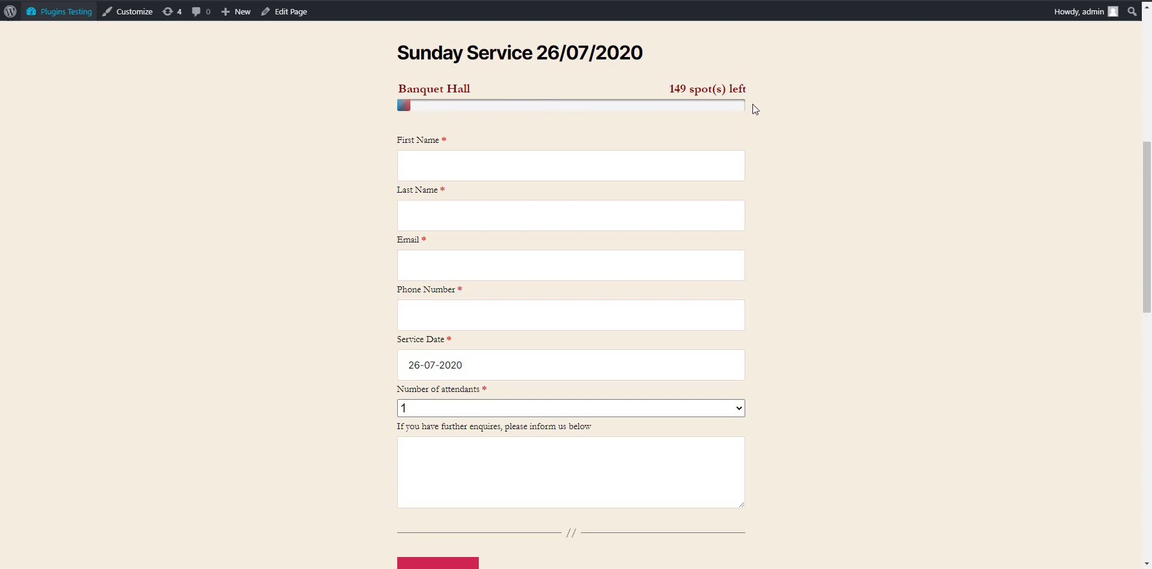
pyautogui.click(570, 165)
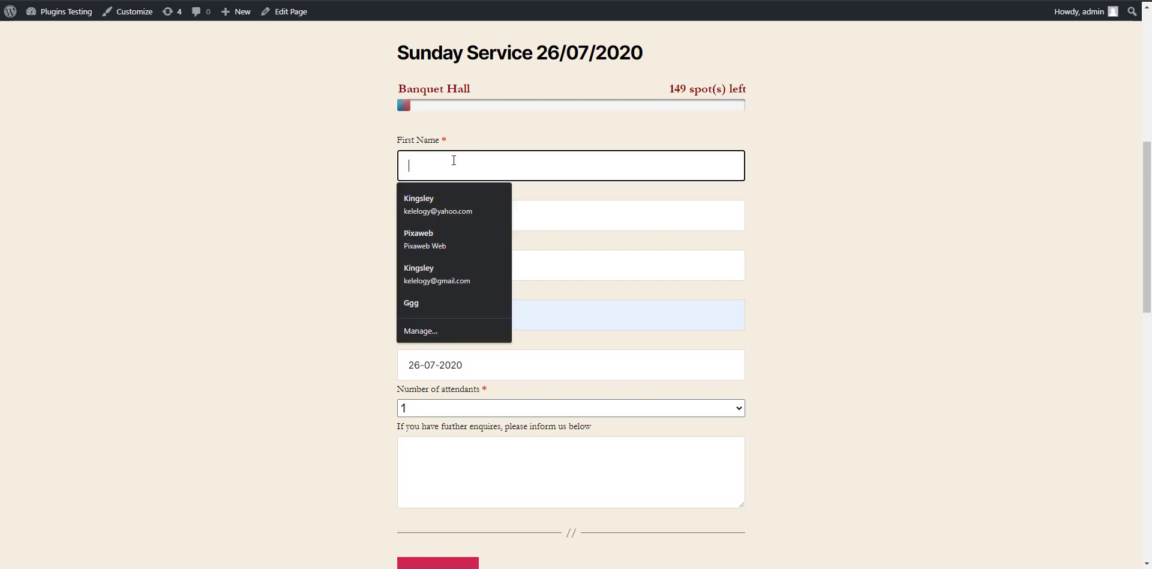
pyautogui.write('p')
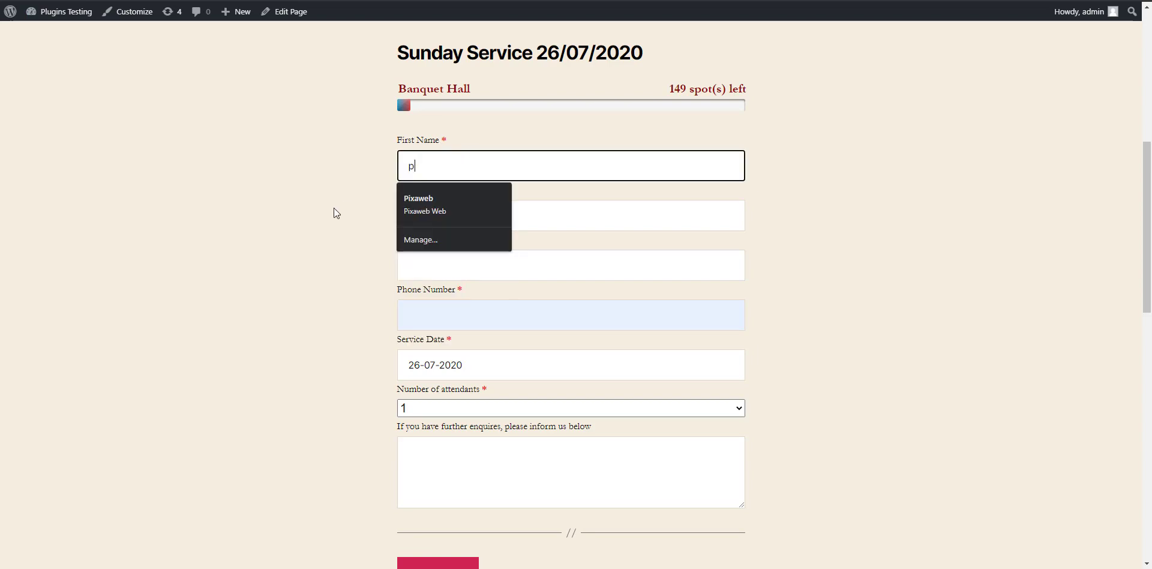
pyautogui.write('e')
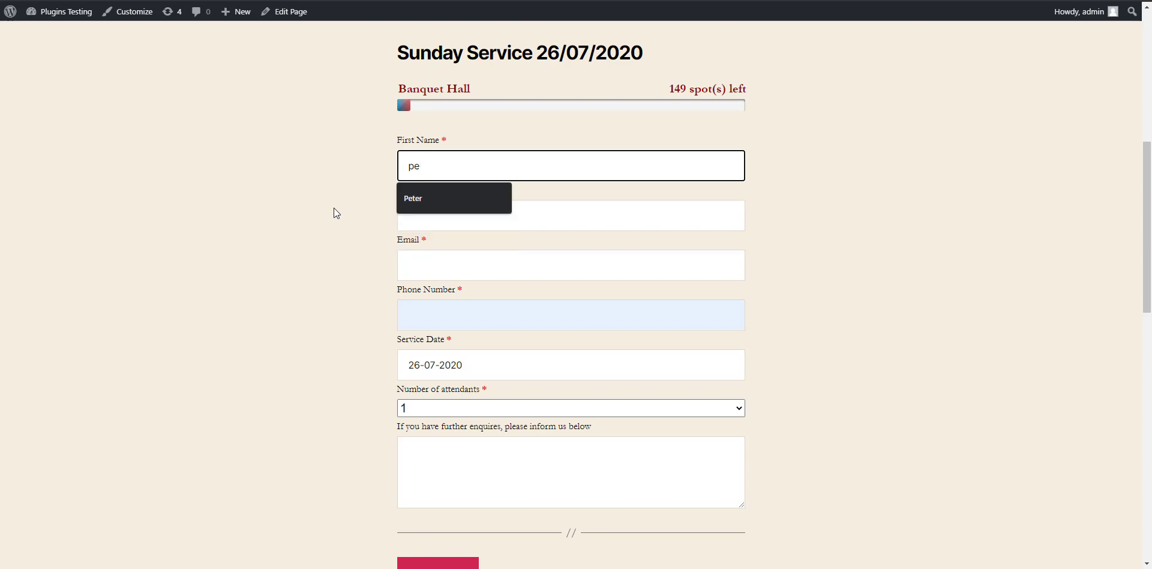
pyautogui.write('jame')
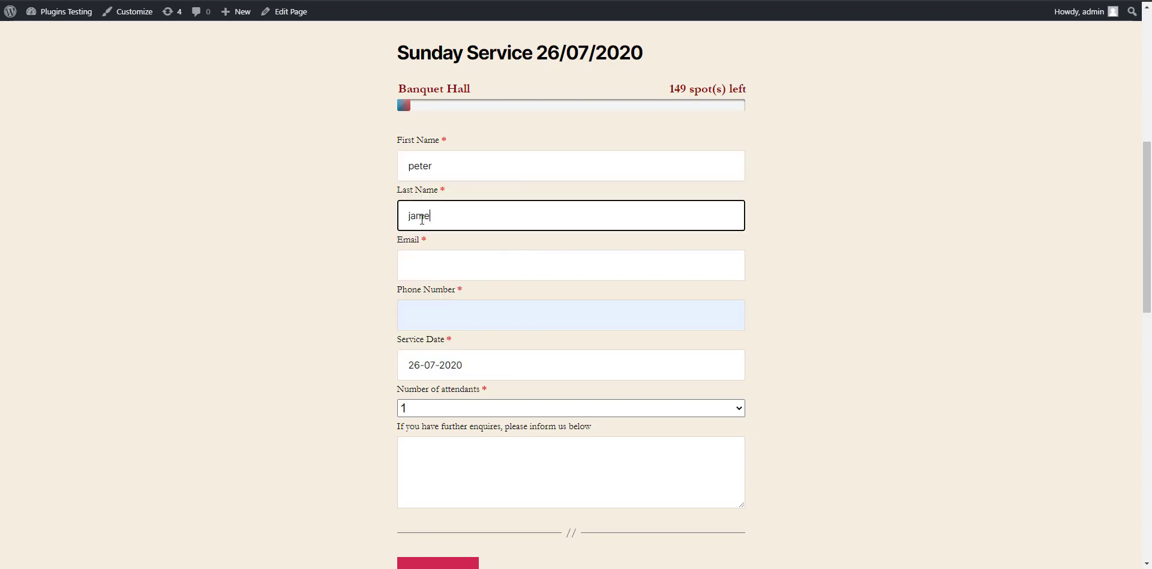
pyautogui.click(571, 265)
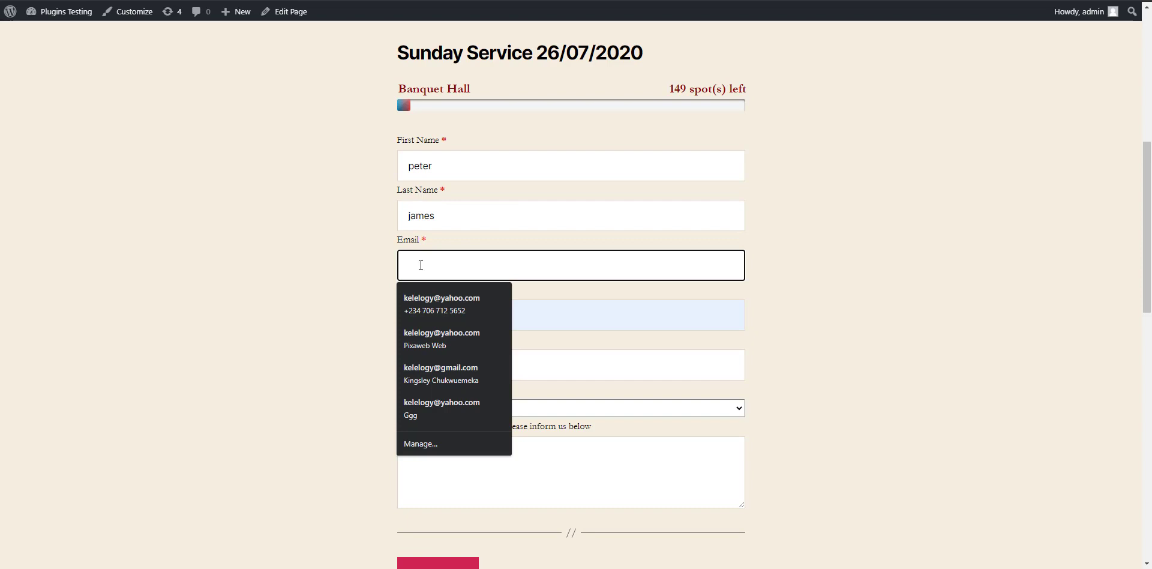
pyautogui.write('p')
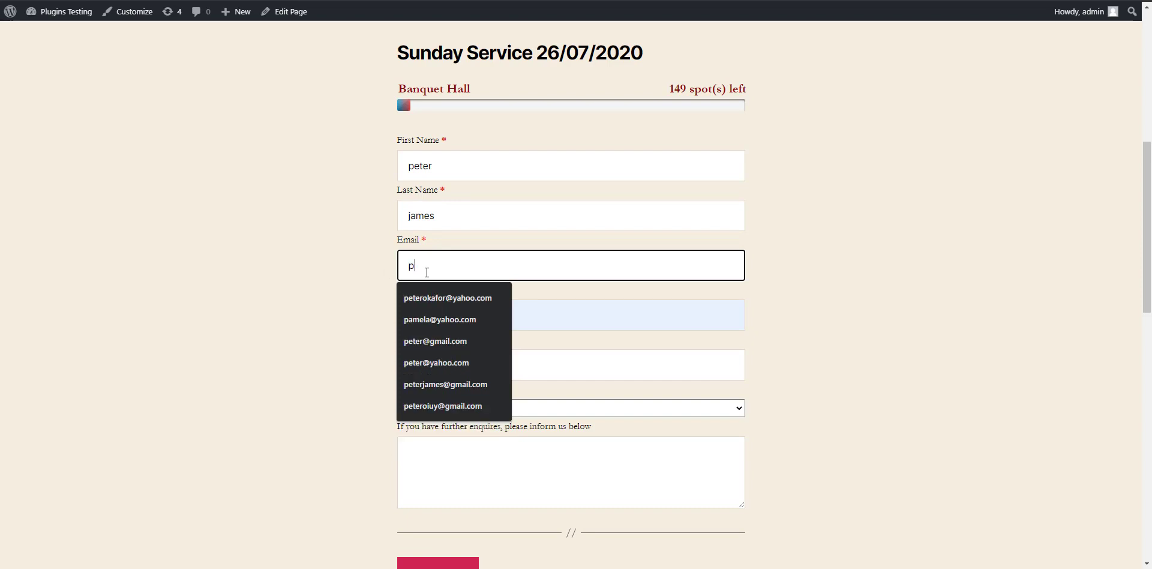
pyautogui.write('ry')
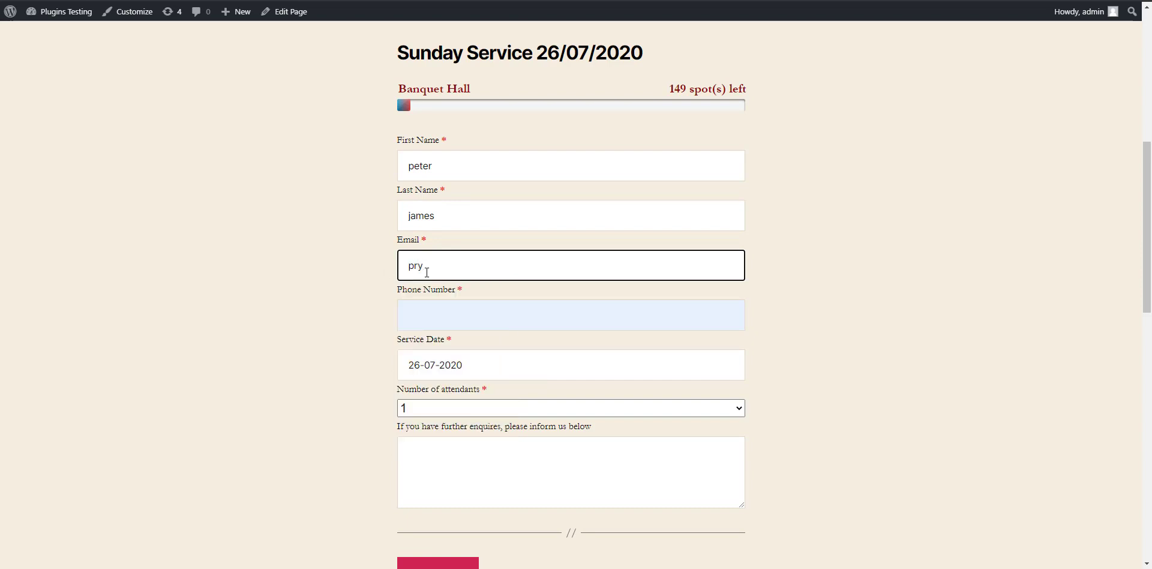
pyautogui.write('peter')
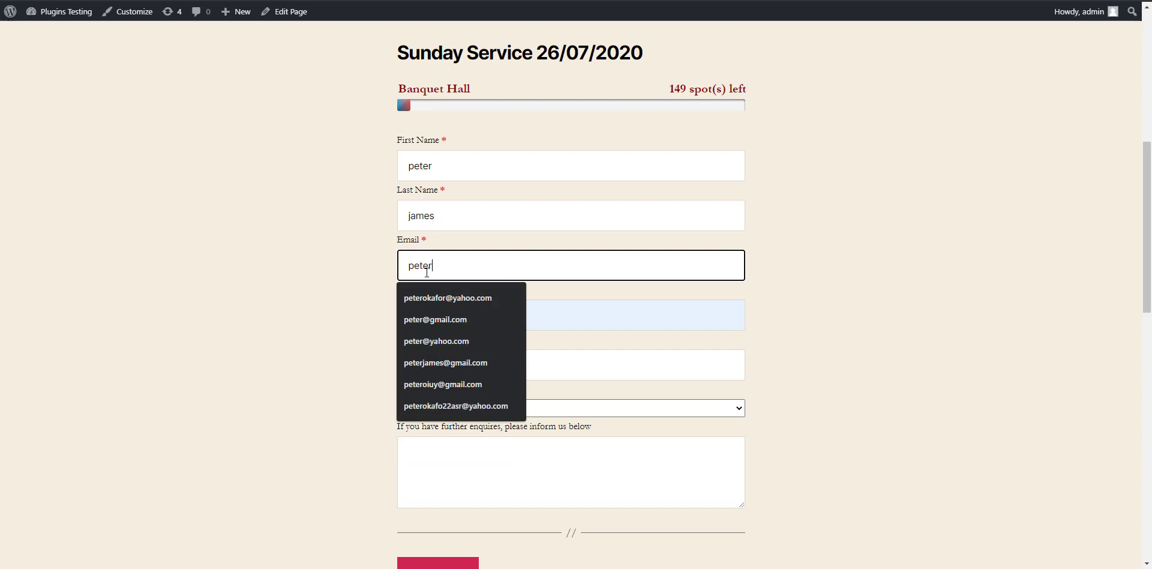
pyautogui.click(435, 319)
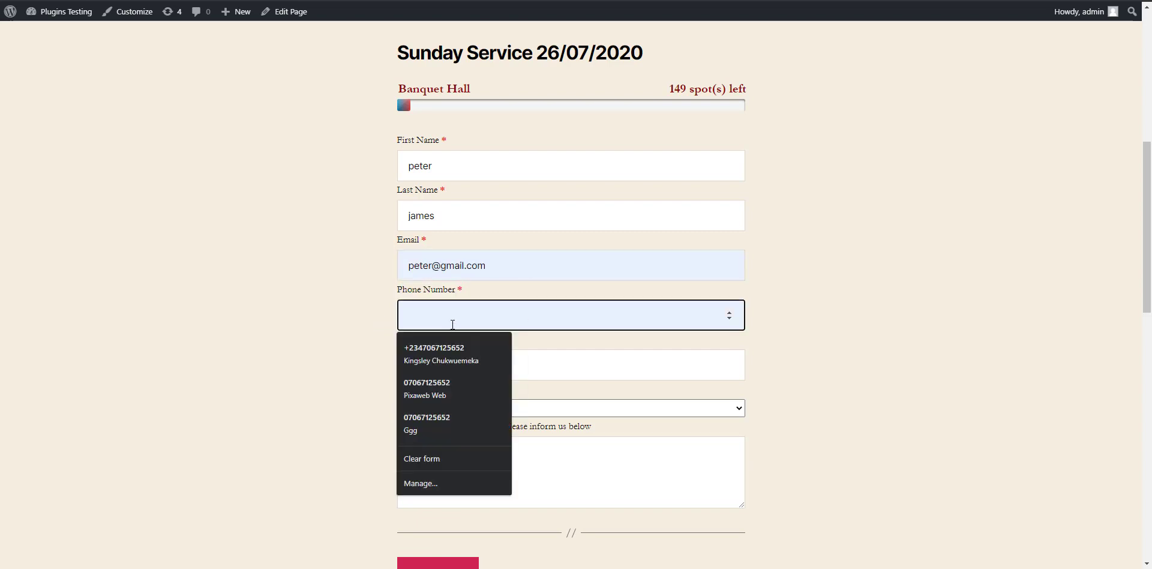
pyautogui.write('0')
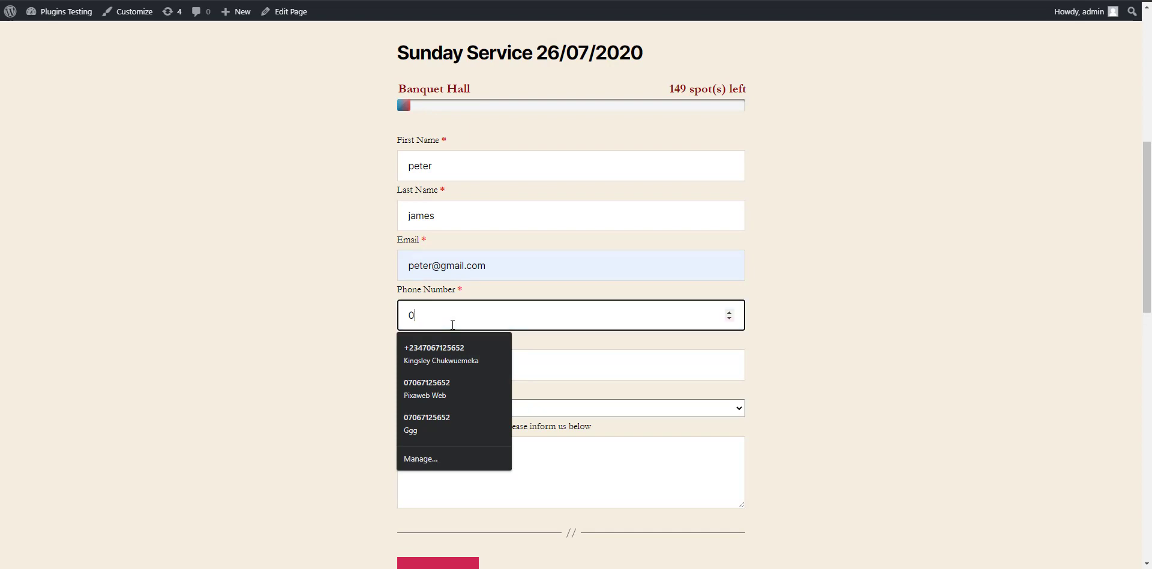
pyautogui.write('1065432')
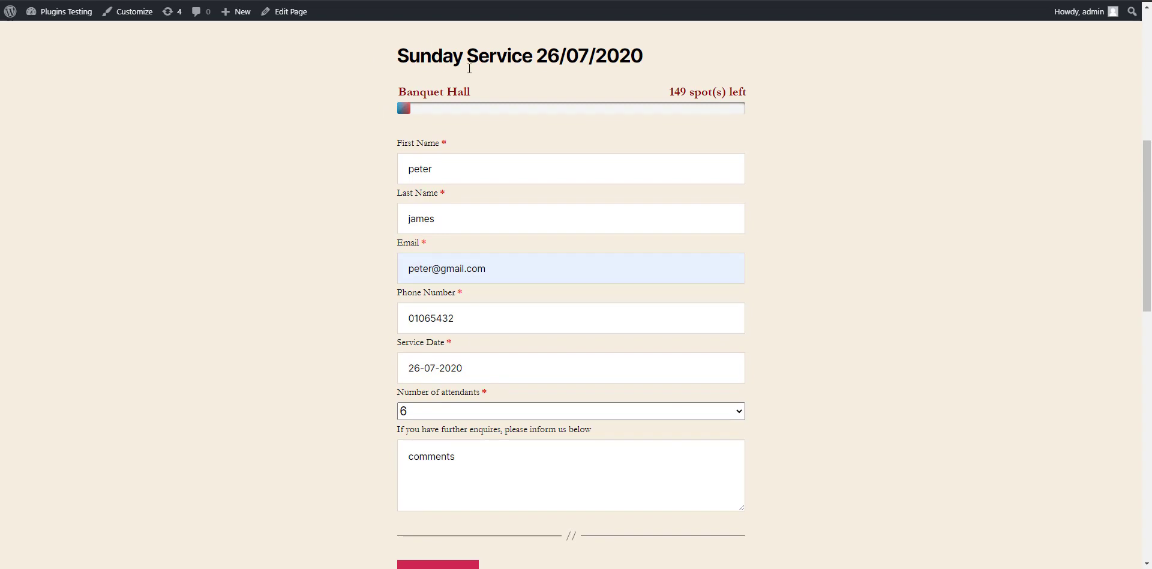
pyautogui.moveTo(536, 114)
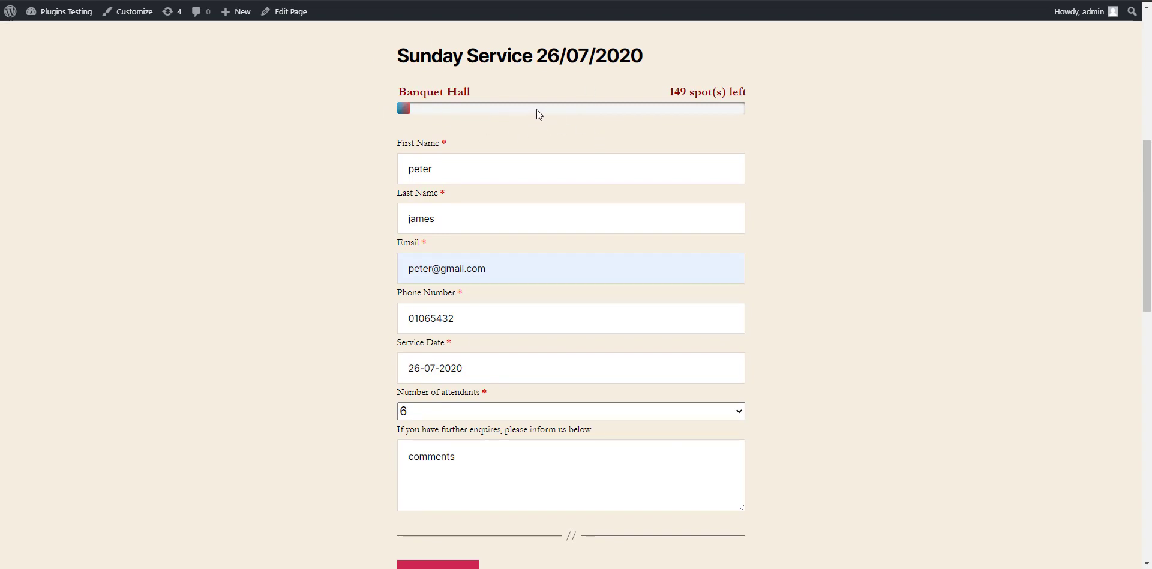
pyautogui.moveTo(522, 193)
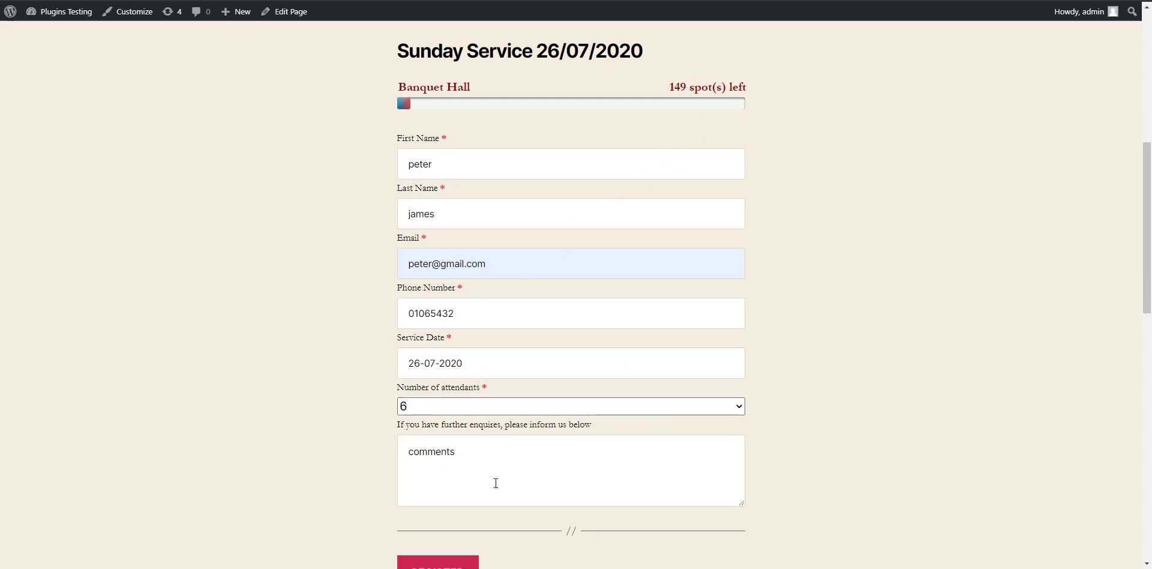
pyautogui.scroll(-3)
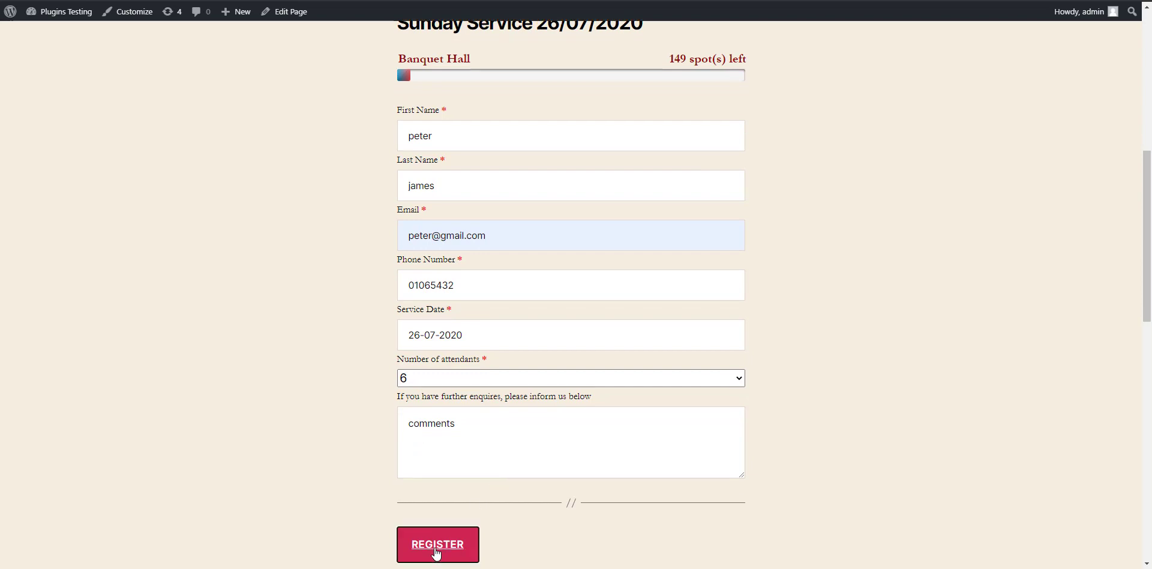
# - Submit the registration and dismiss the Successful Registration popup
pyautogui.click(438, 544)
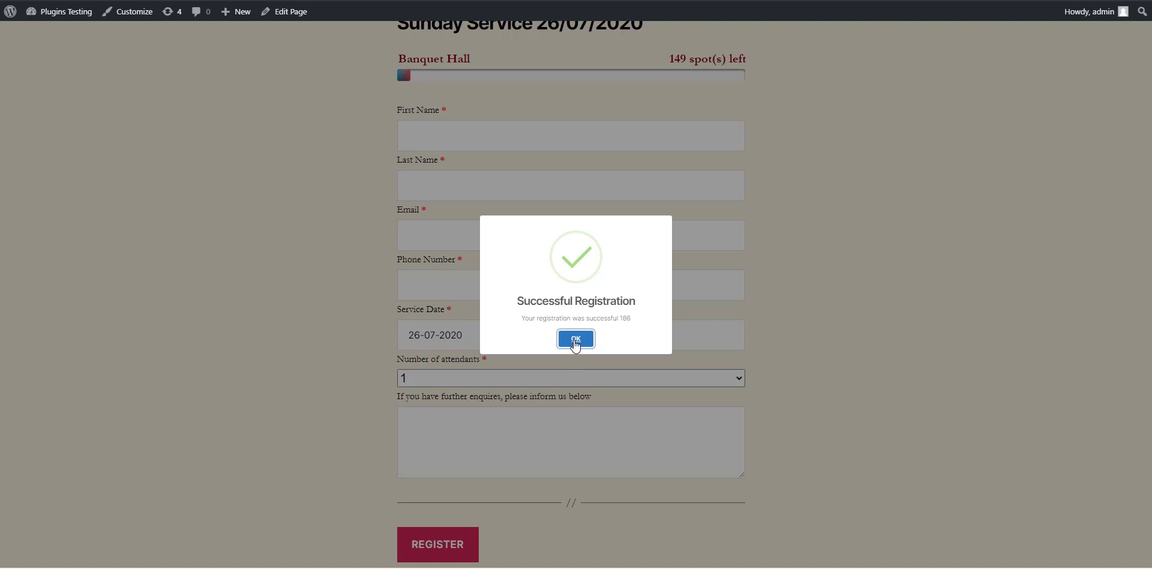
pyautogui.click(575, 338)
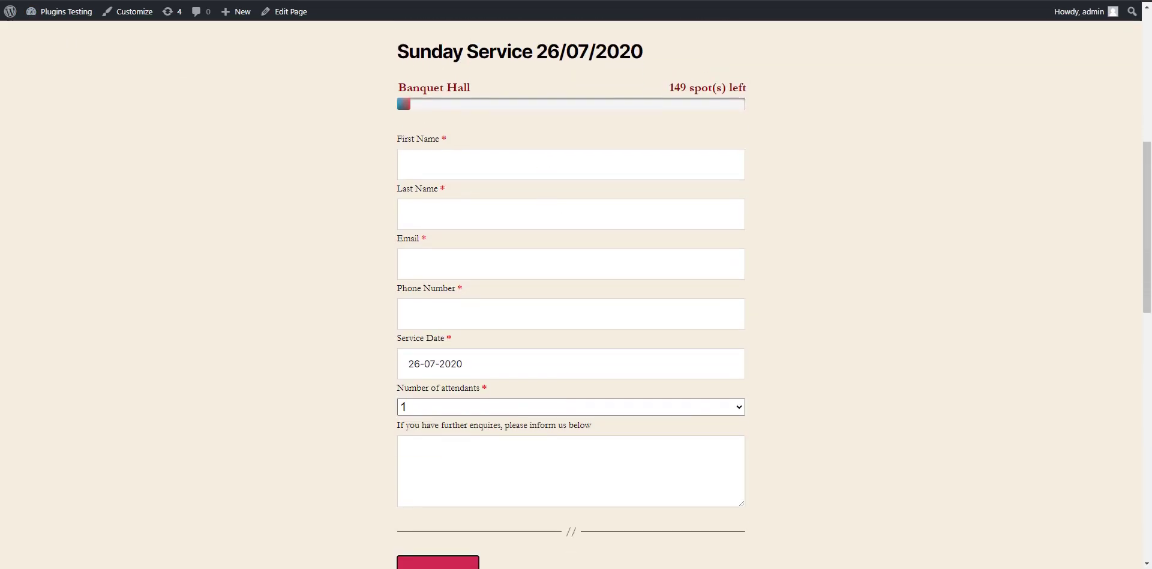
pyautogui.moveTo(189, 115)
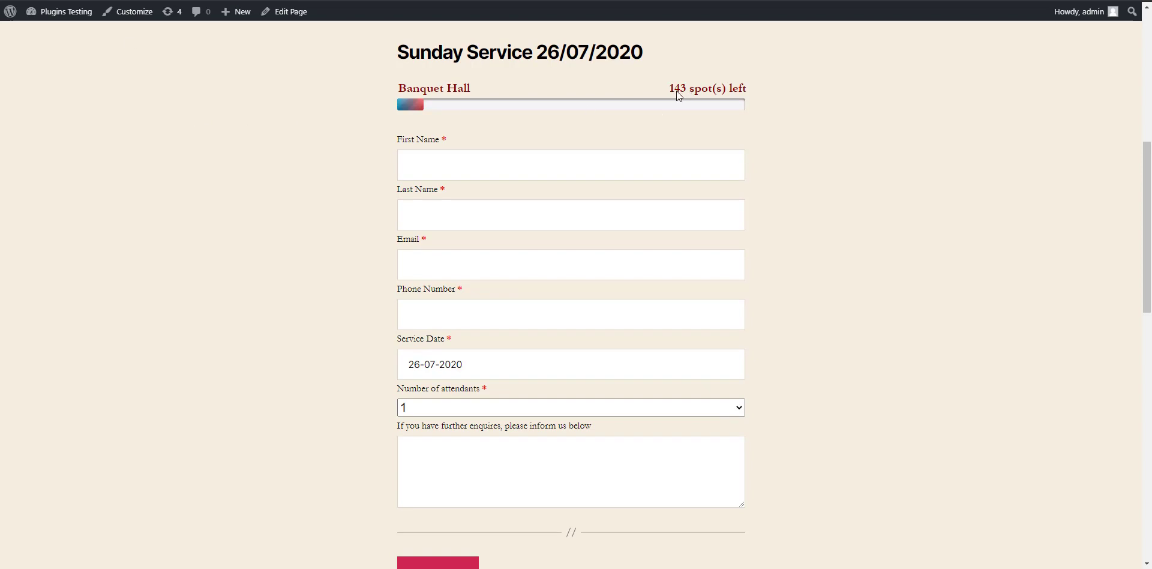
pyautogui.scroll(-3)
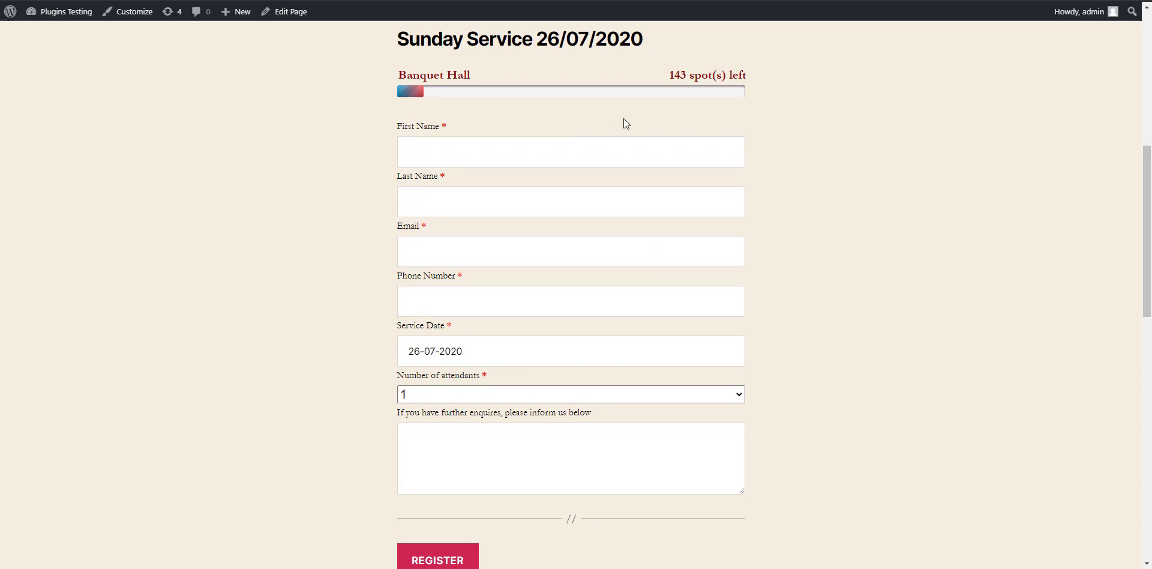
pyautogui.moveTo(596, 139)
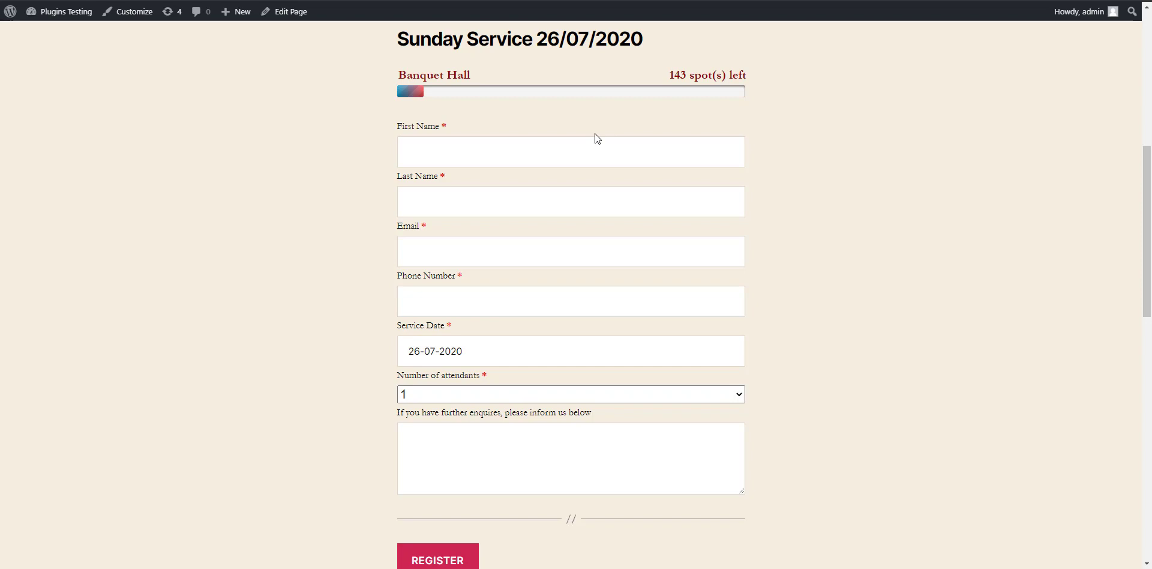
pyautogui.moveTo(708, 84)
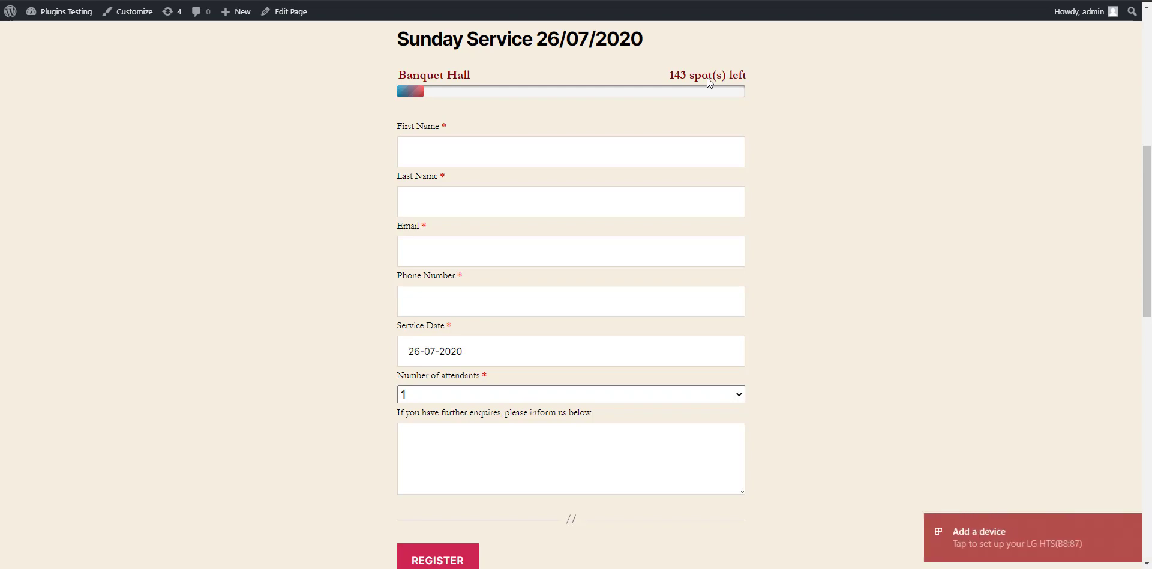
pyautogui.scroll(-3)
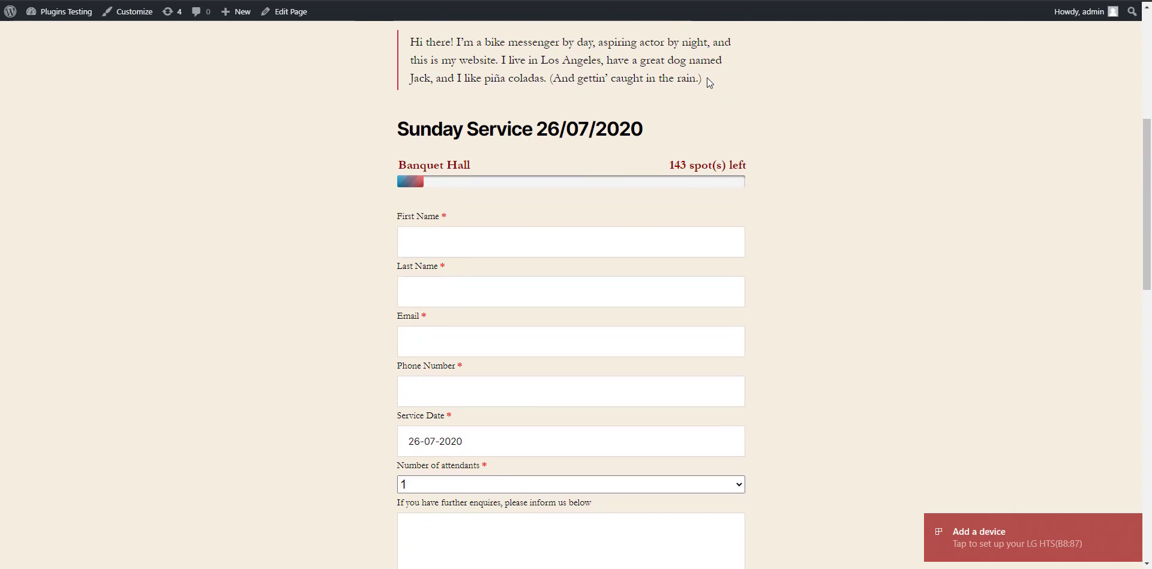
pyautogui.scroll(-3)
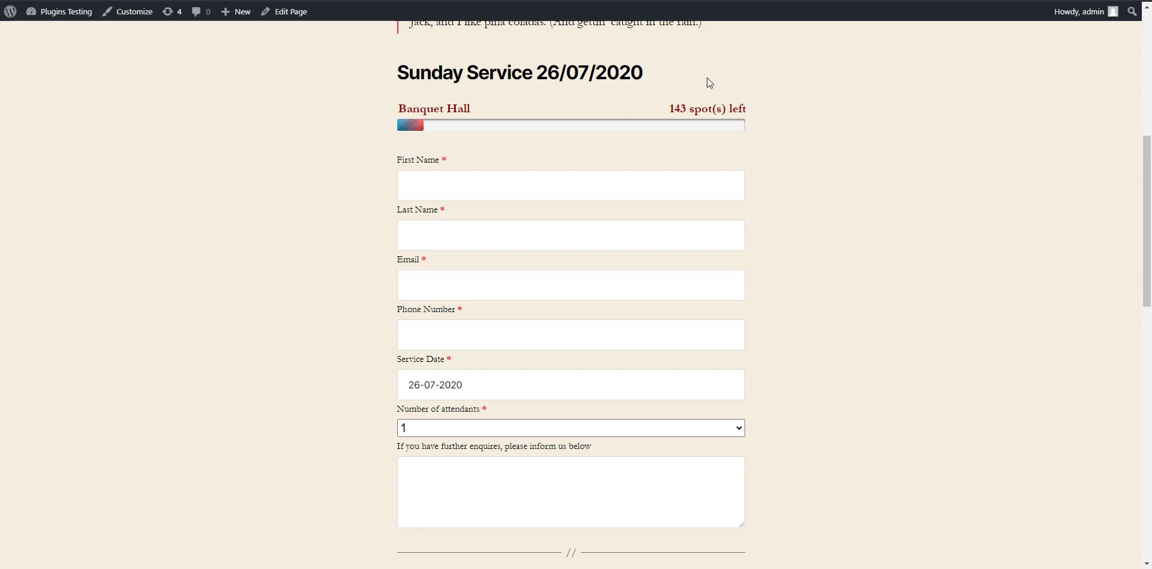
pyautogui.moveTo(703, 89)
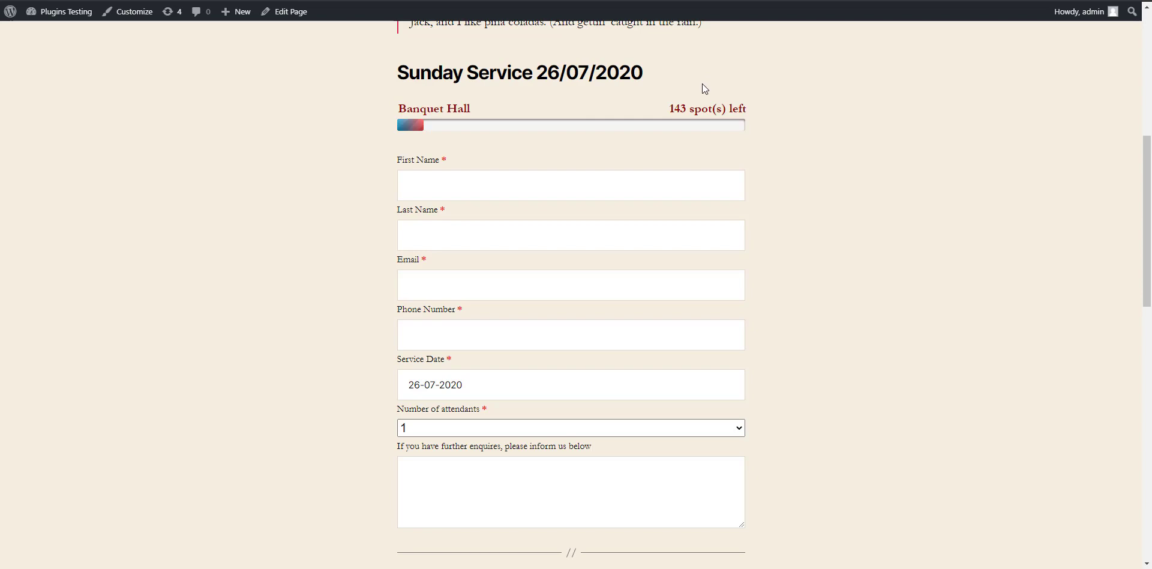